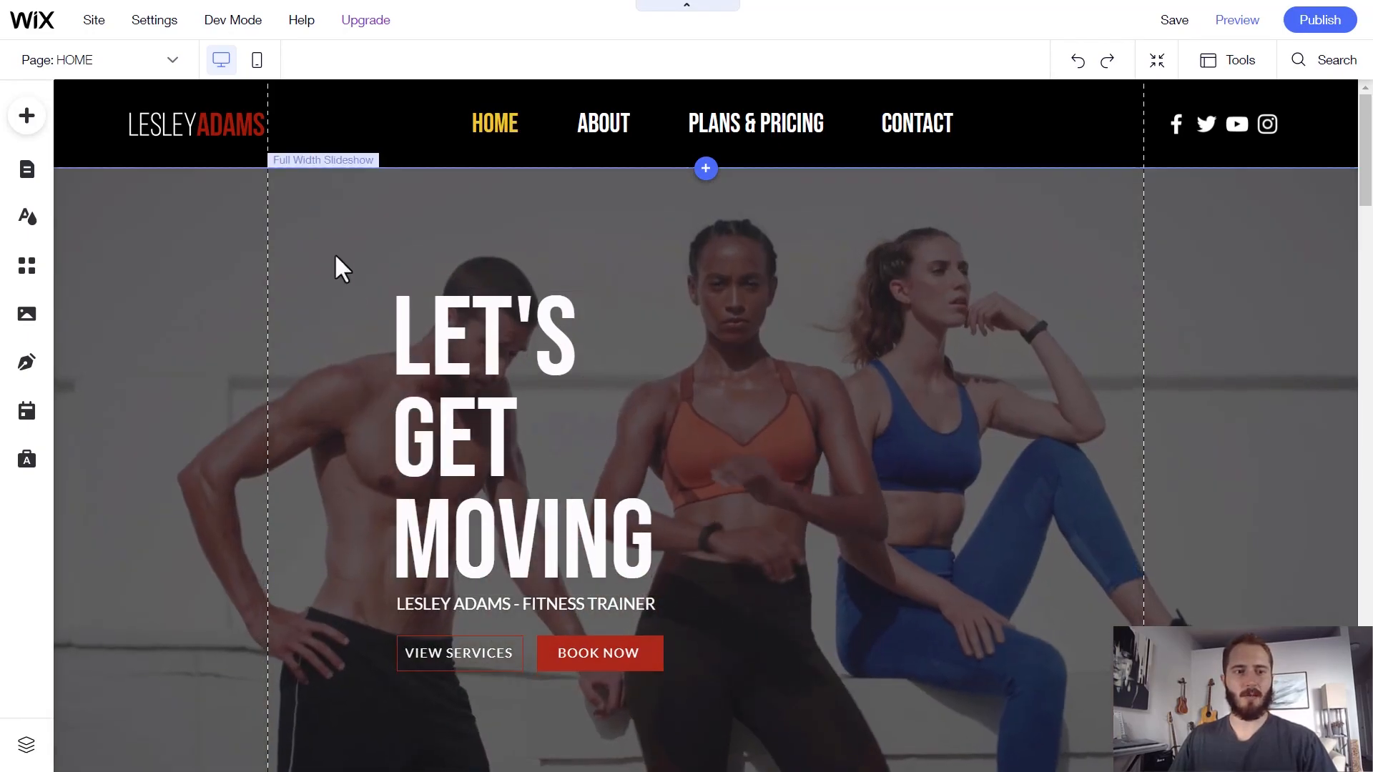
pyautogui.moveTo(35, 40)
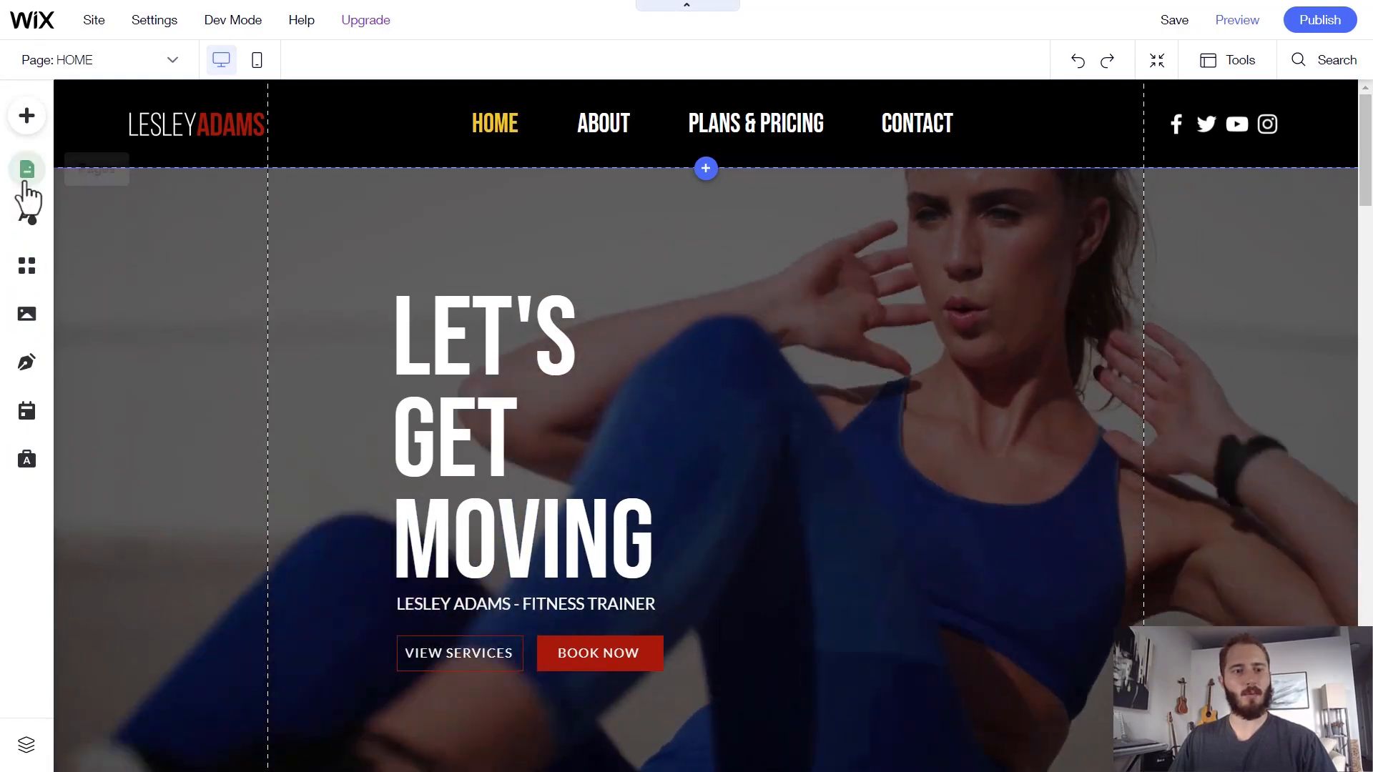
# - Open the HOME page's settings from the Pages list to reach its SEO Basics
pyautogui.click(27, 171)
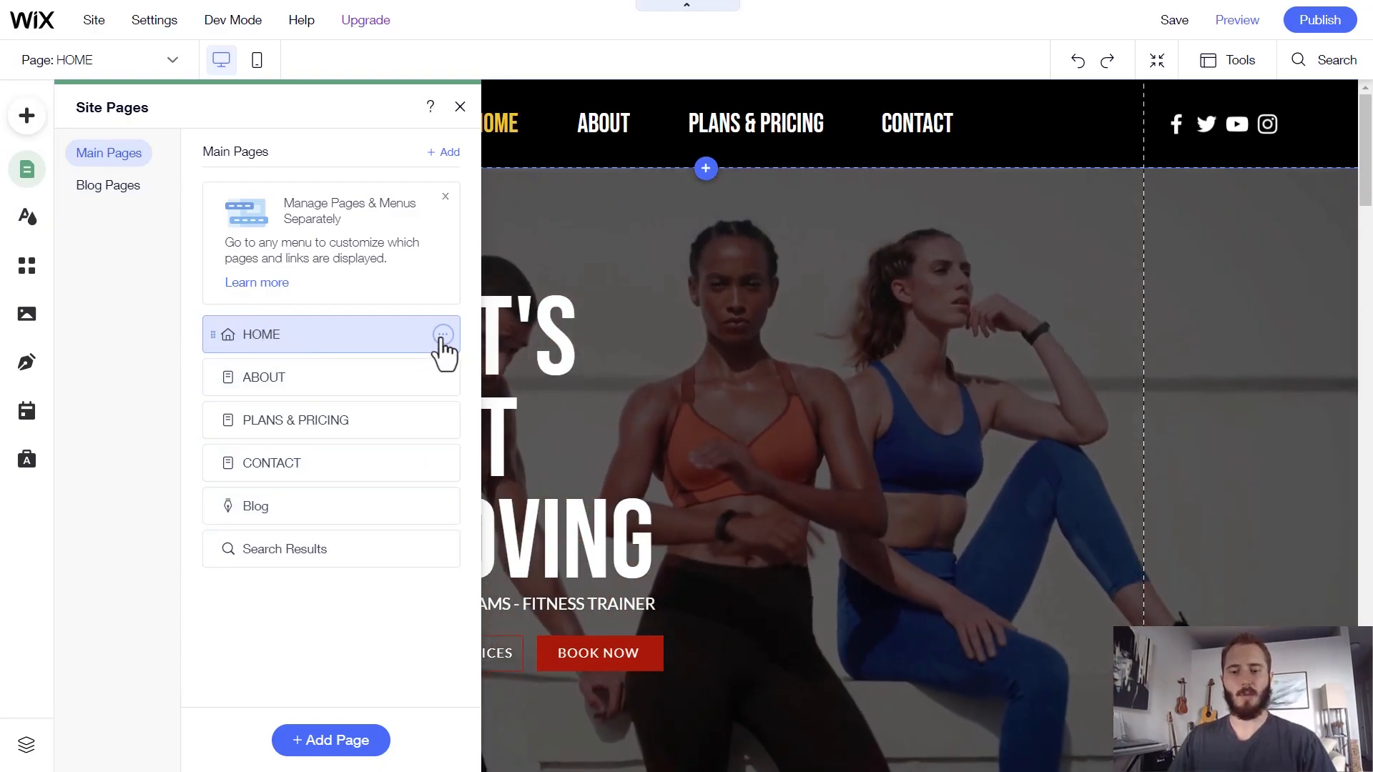
pyautogui.click(442, 335)
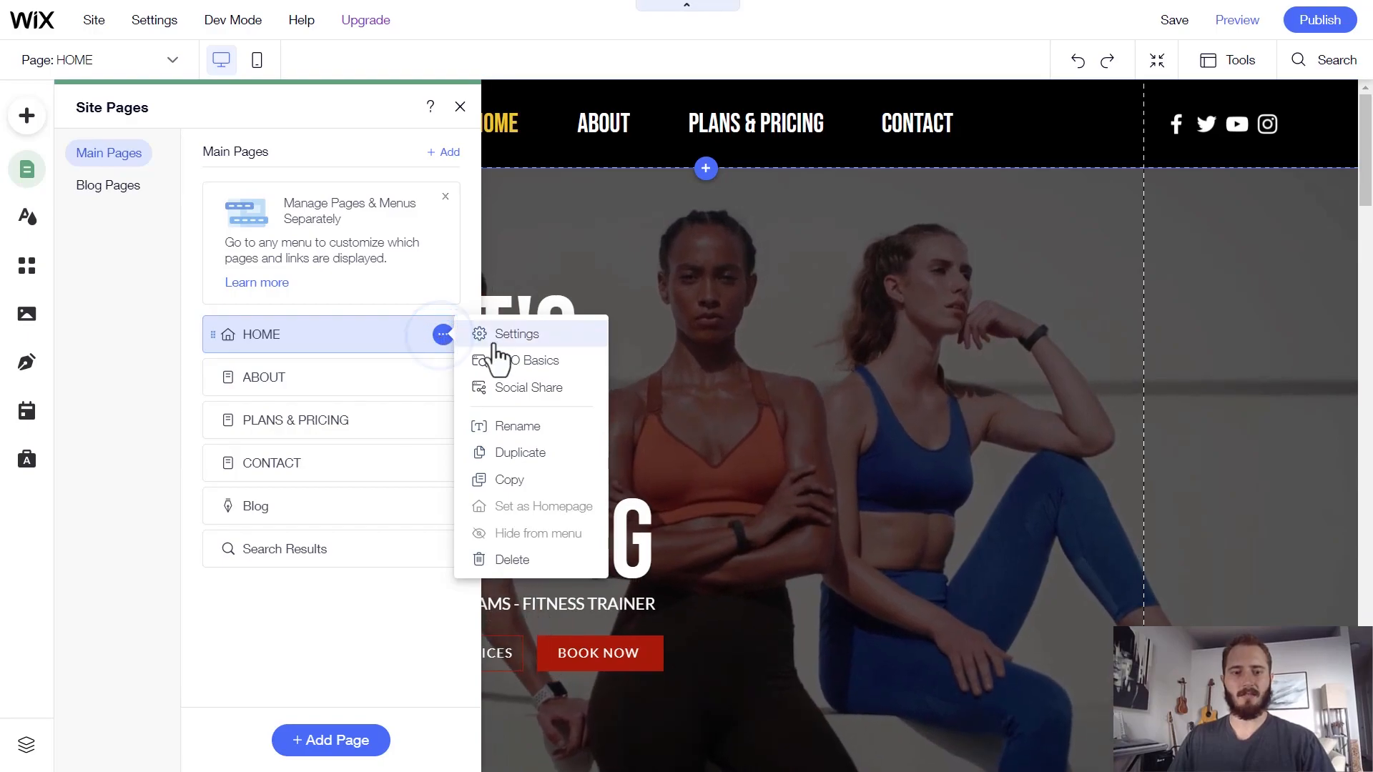
pyautogui.click(518, 334)
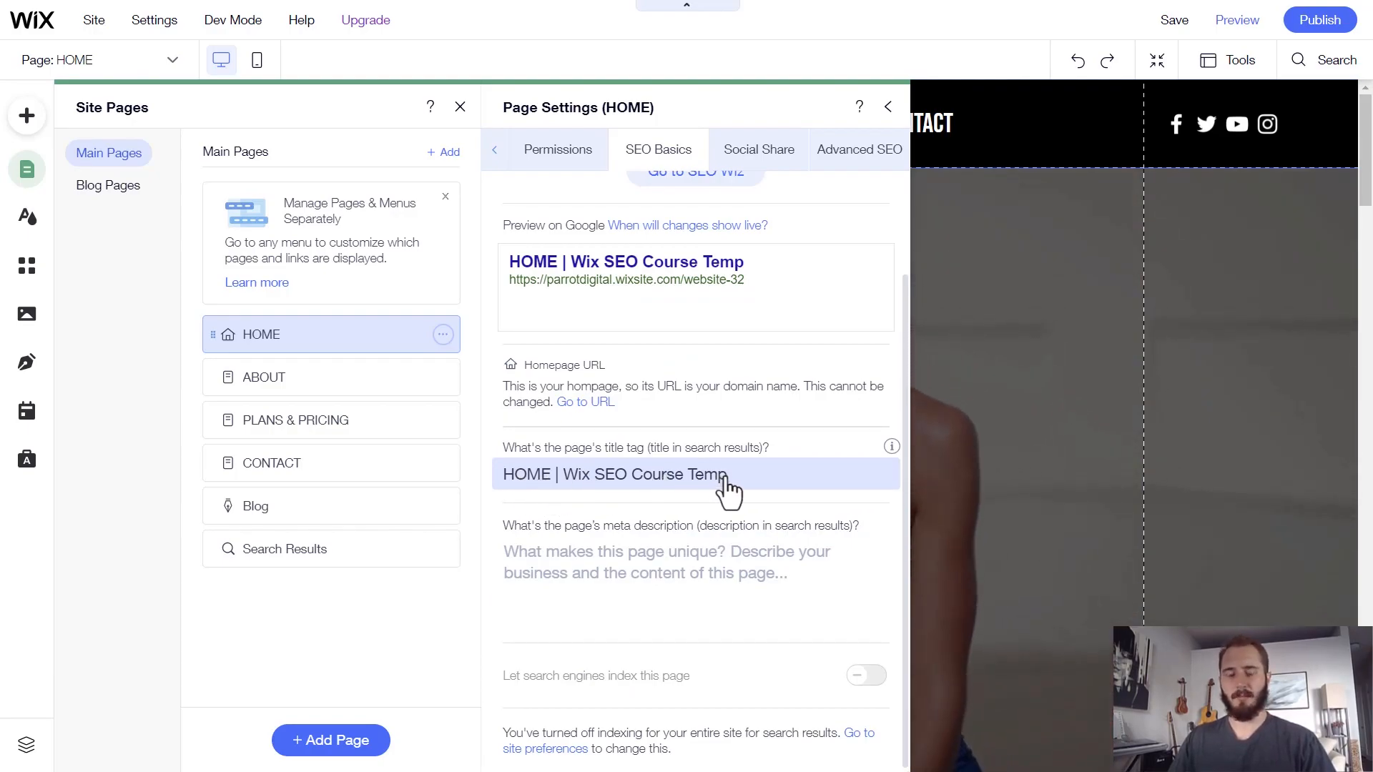
# - Change the HOME title tag to 'Personal Trainer in Austin, Texas | Lesley Adams Training'
pyautogui.click(612, 475)
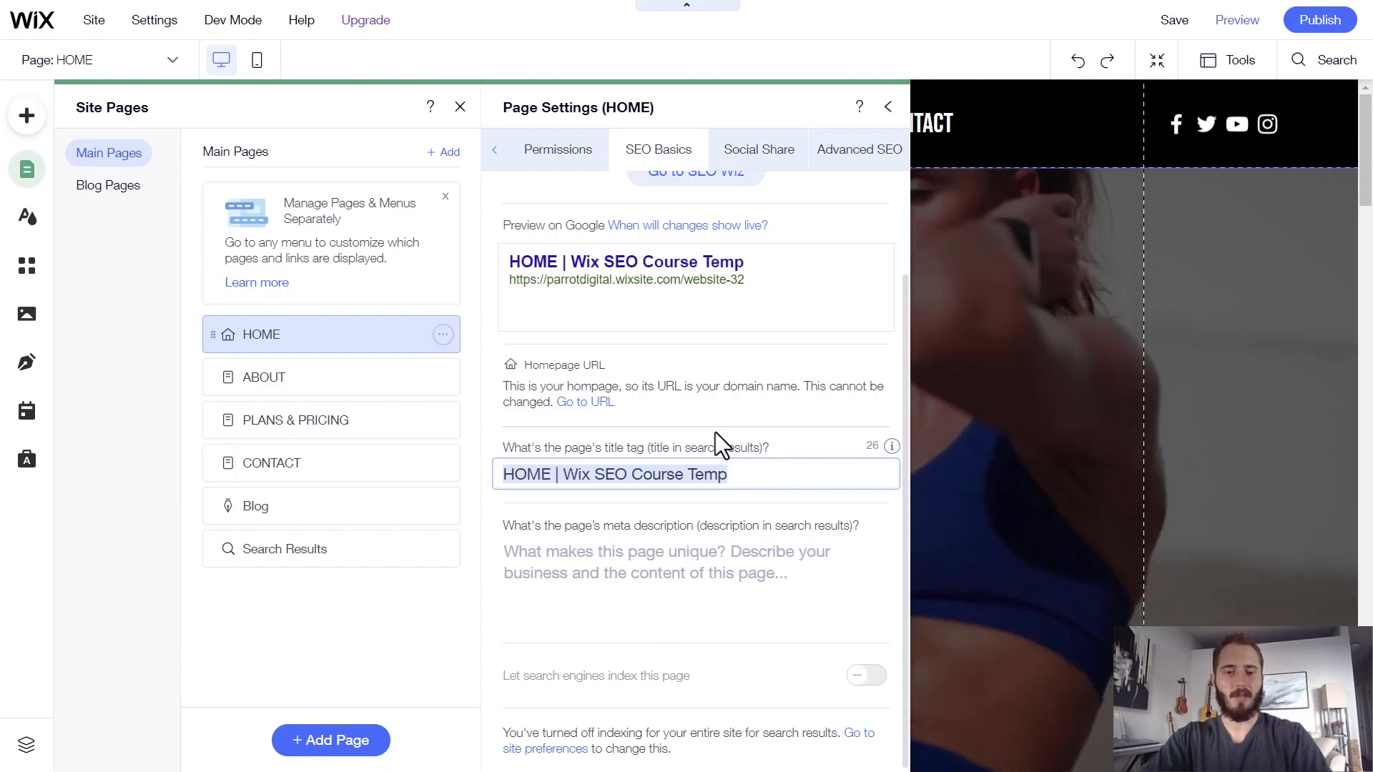
pyautogui.write('Personal Tainer in Austin, Texas')
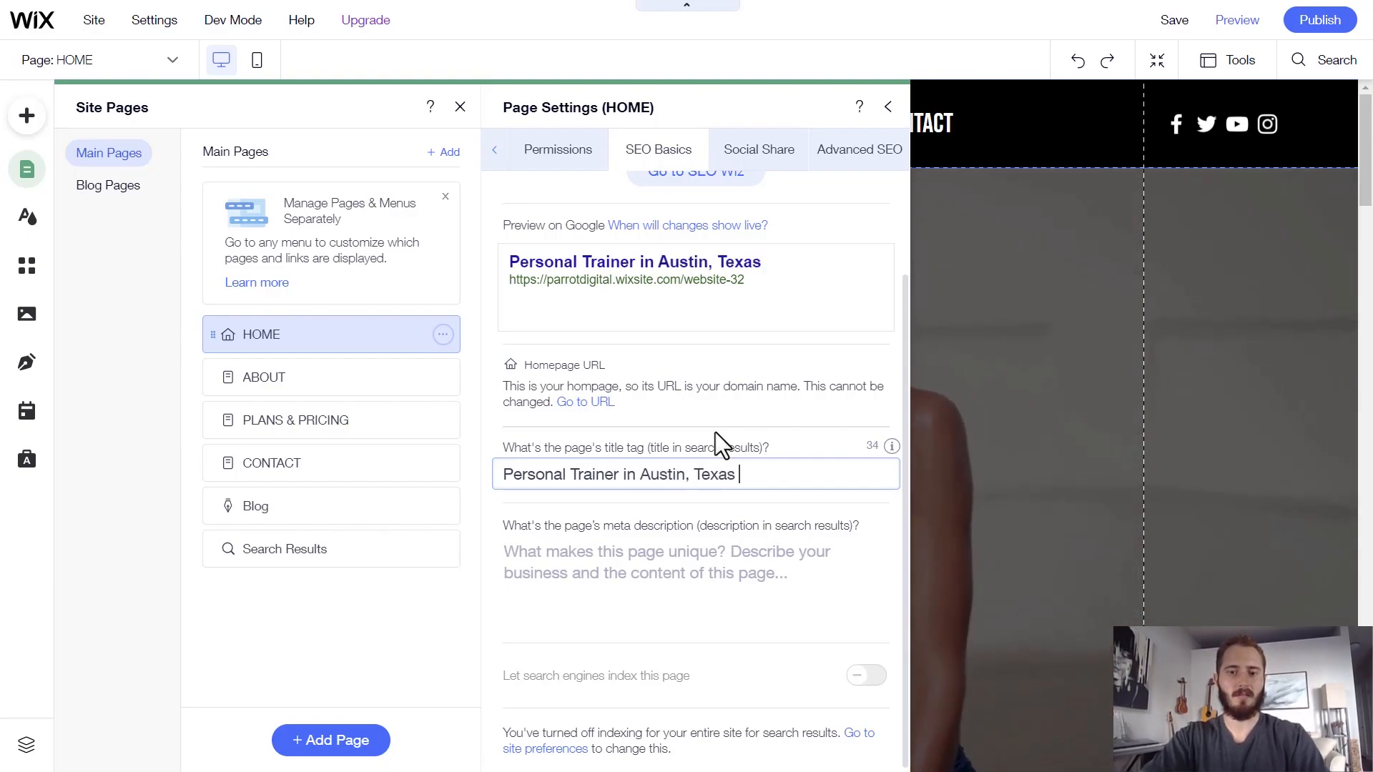
pyautogui.write('| Lesley Adams Training')
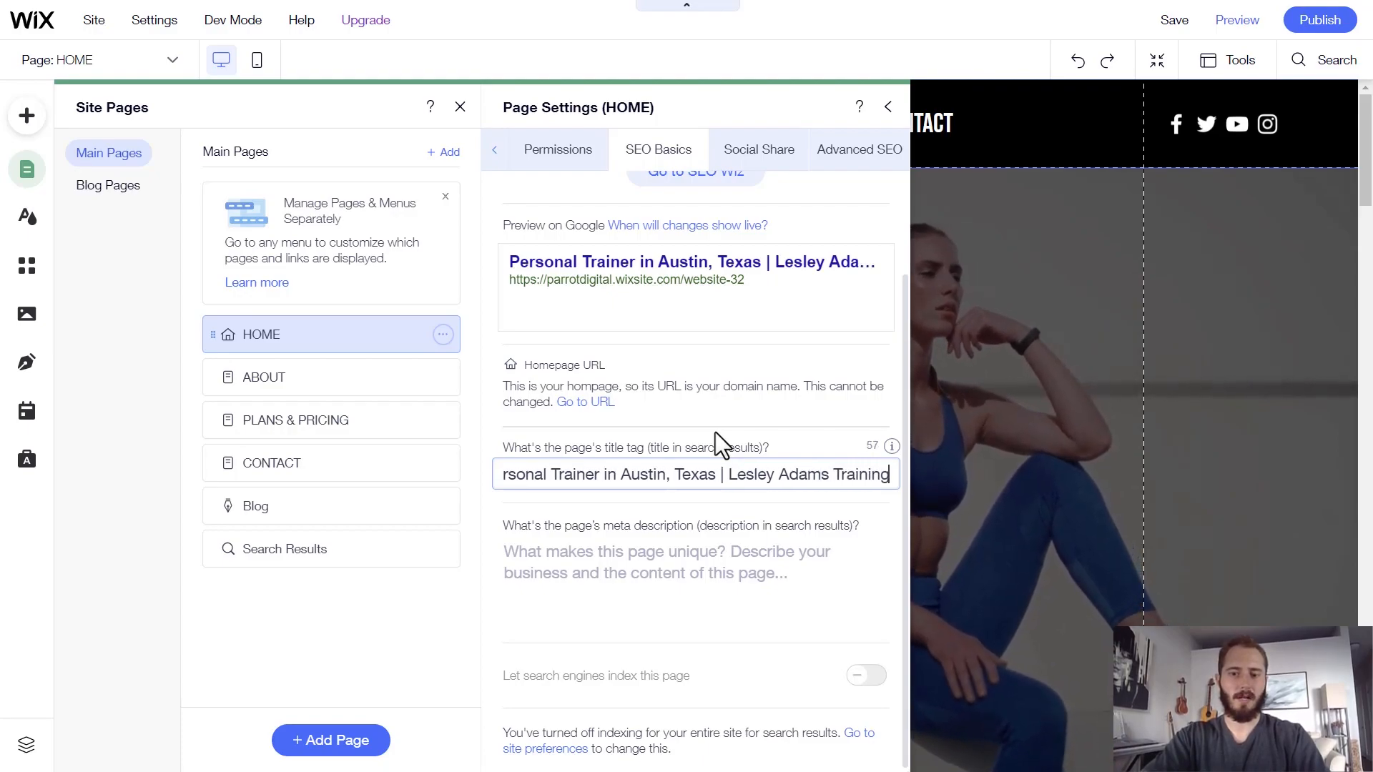
pyautogui.click(678, 551)
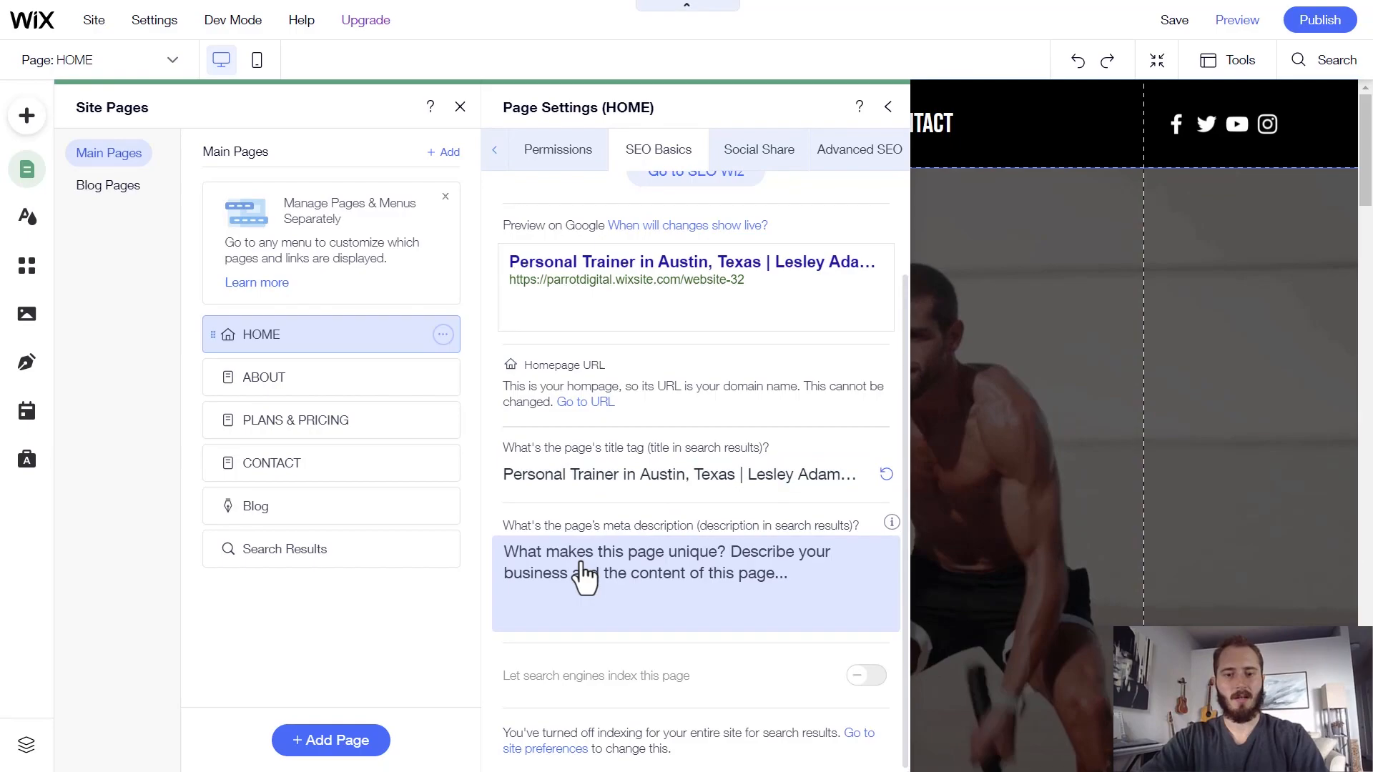
# - Start the HOME meta description: Lesley Adams Training, an experienced personal training business in Austin, Texas
pyautogui.click(666, 573)
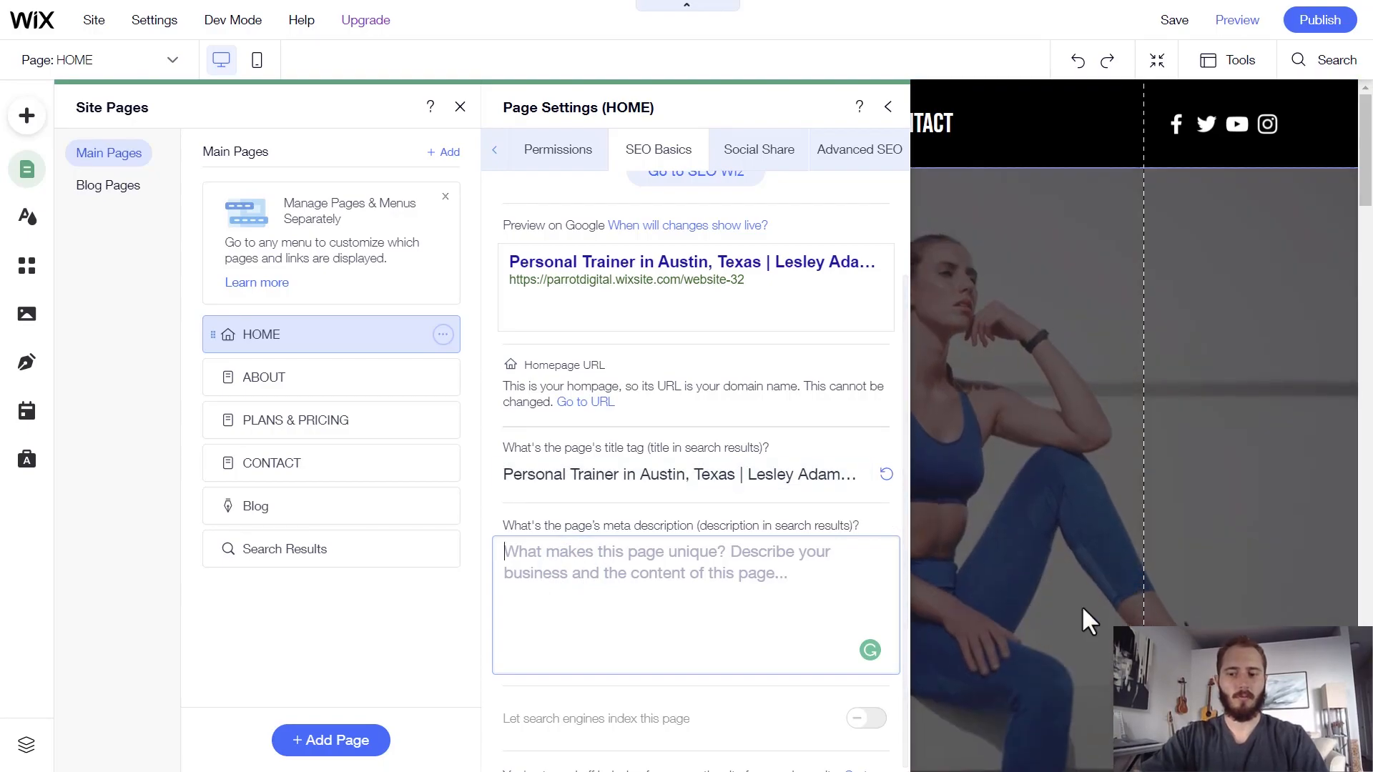
pyautogui.click(722, 573)
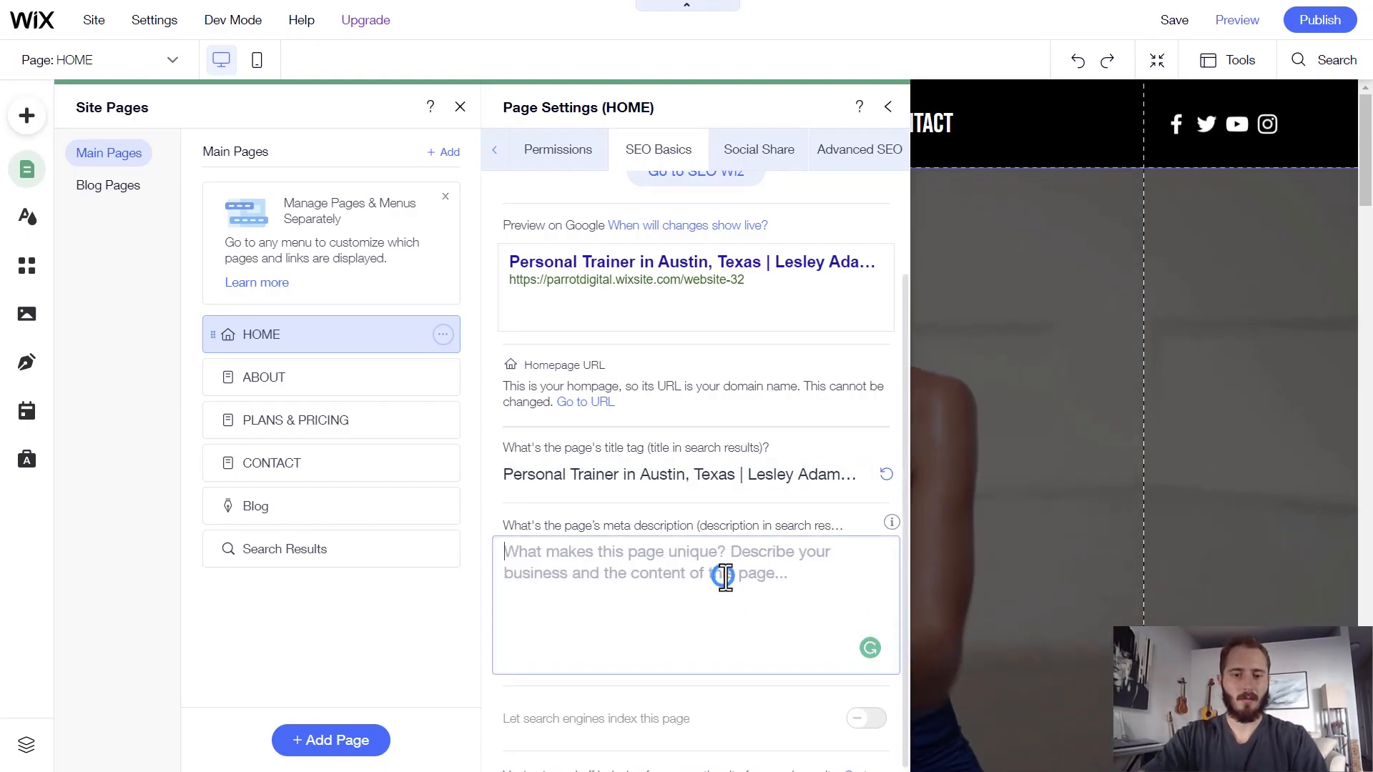
pyautogui.write('Lesley Adams Training is an e')
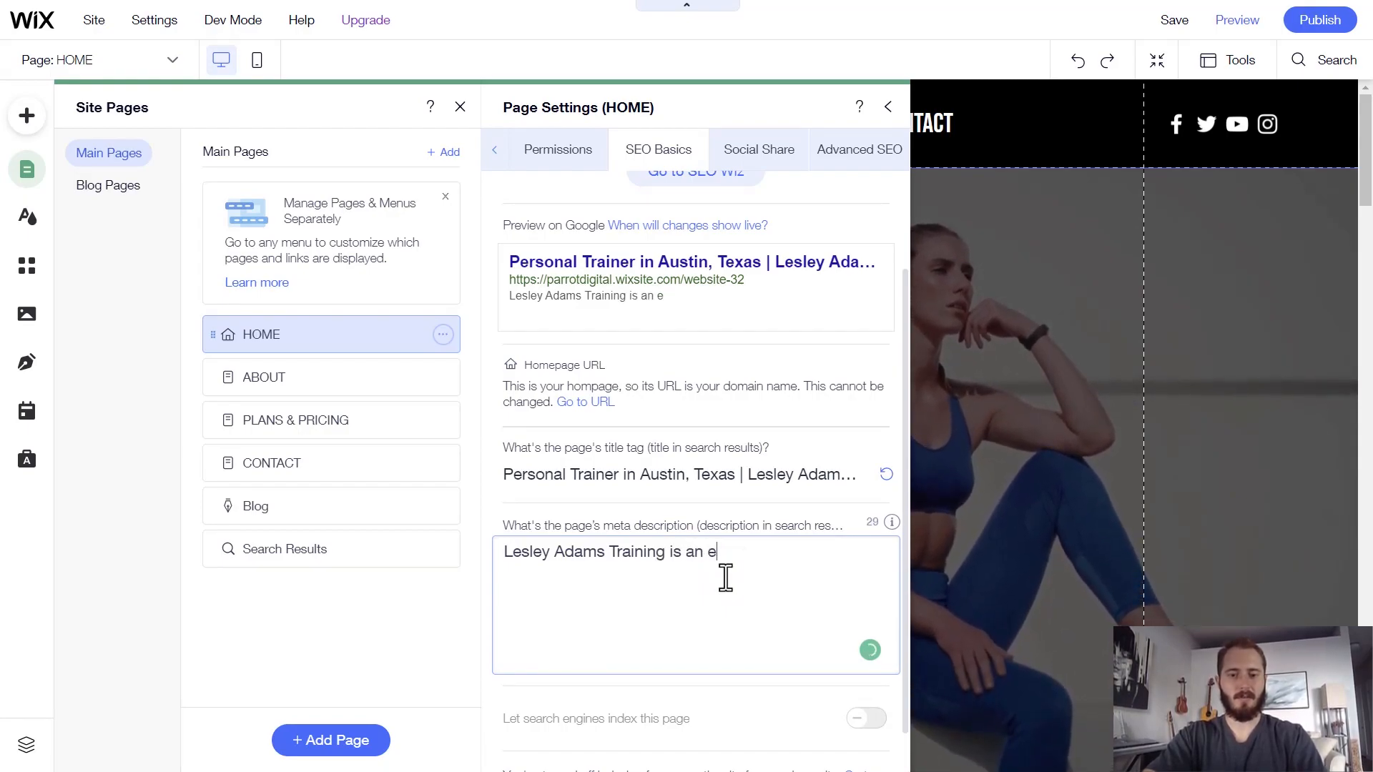
pyautogui.write('xperienced personal')
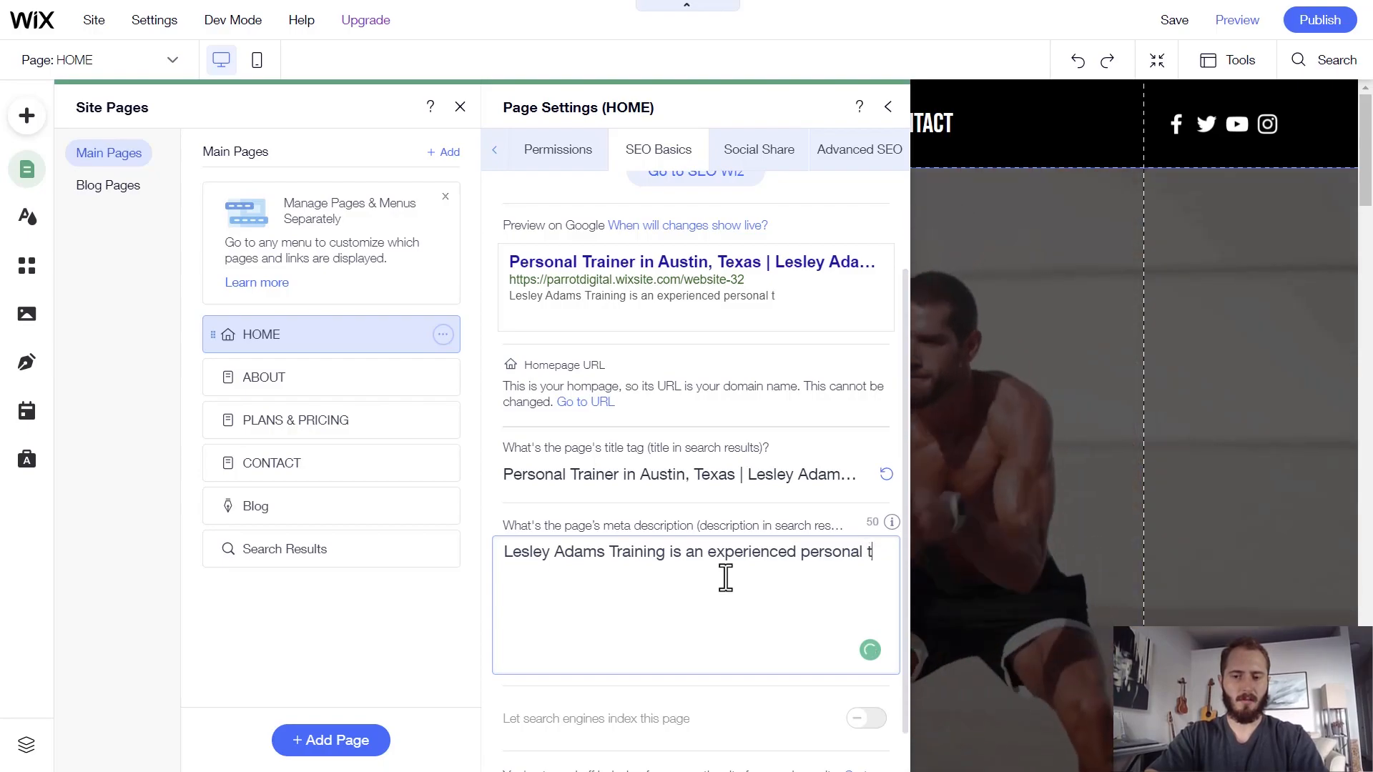
pyautogui.write('training busin')
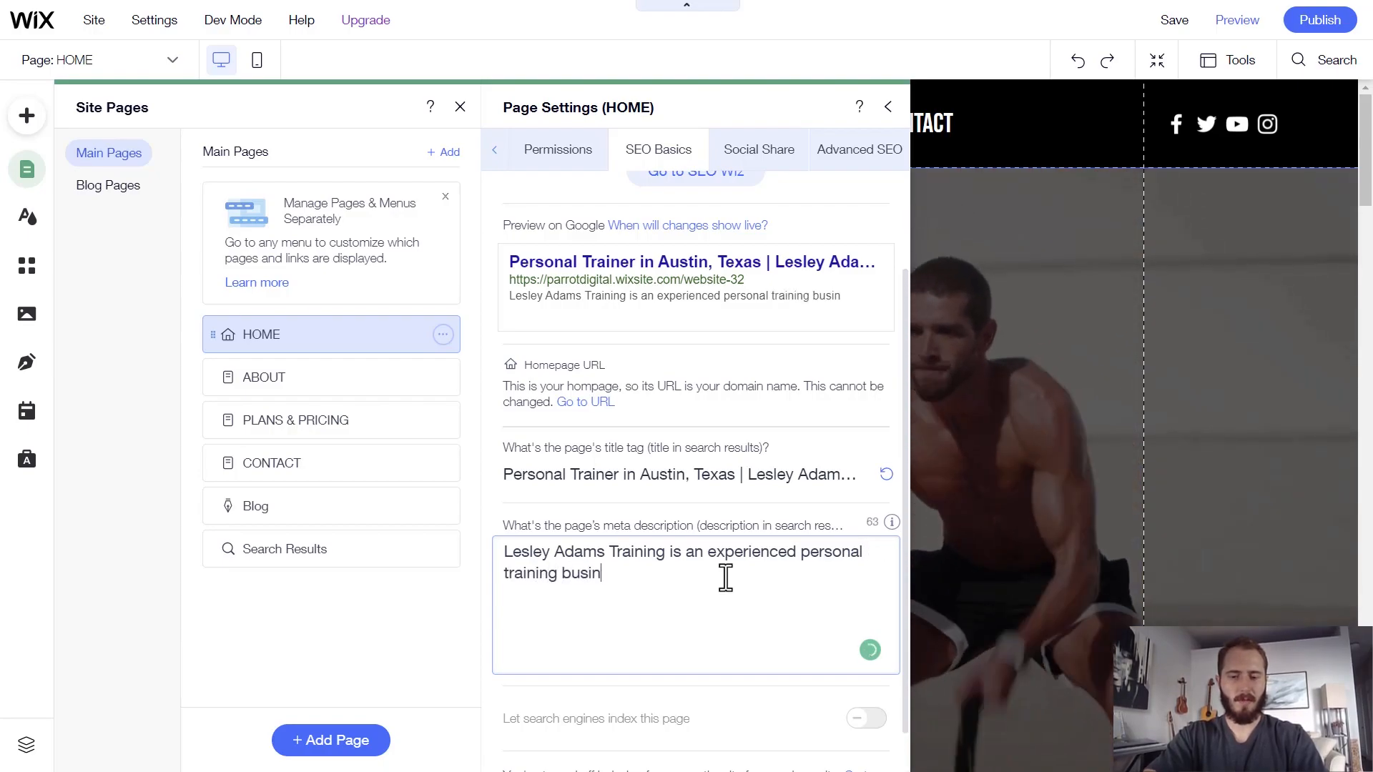
pyautogui.write('ess in AU')
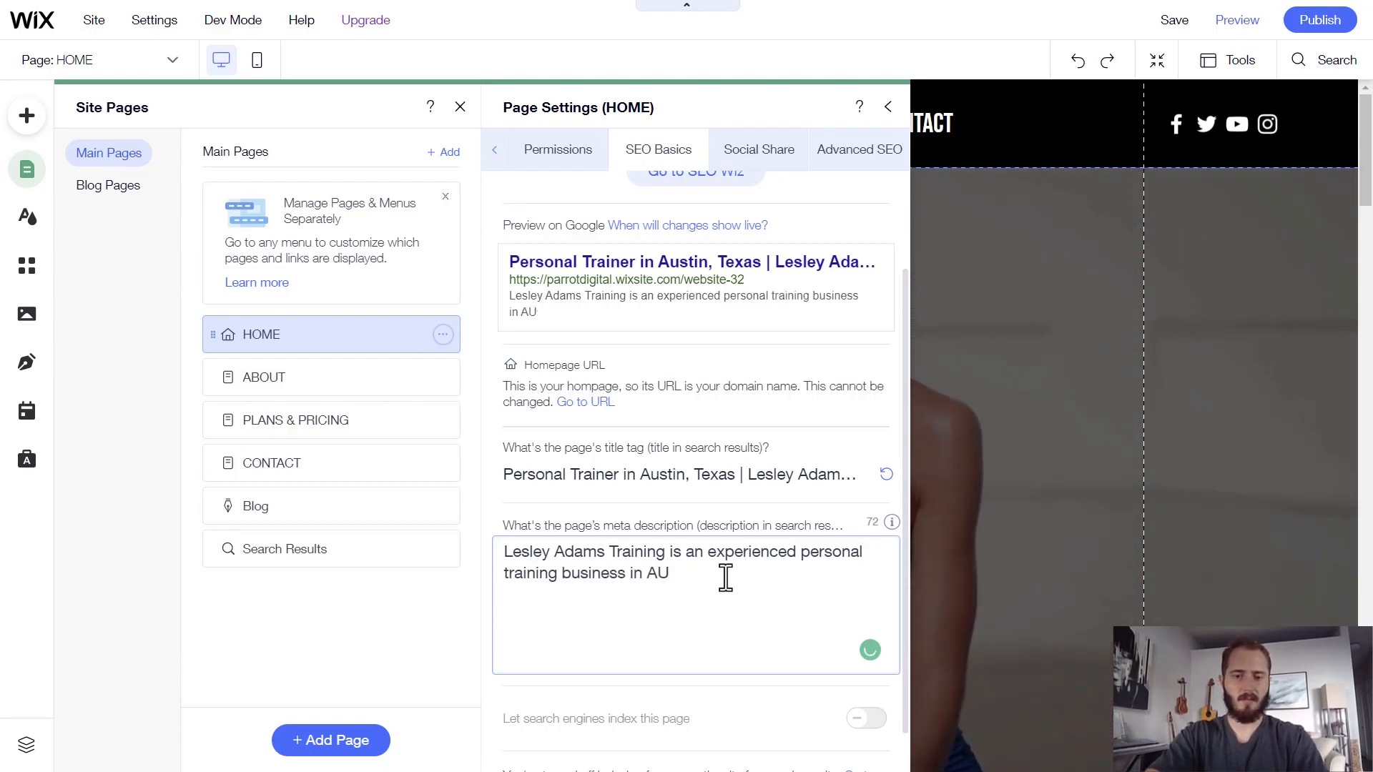
pyautogui.write('Austin, TExas. Our tr')
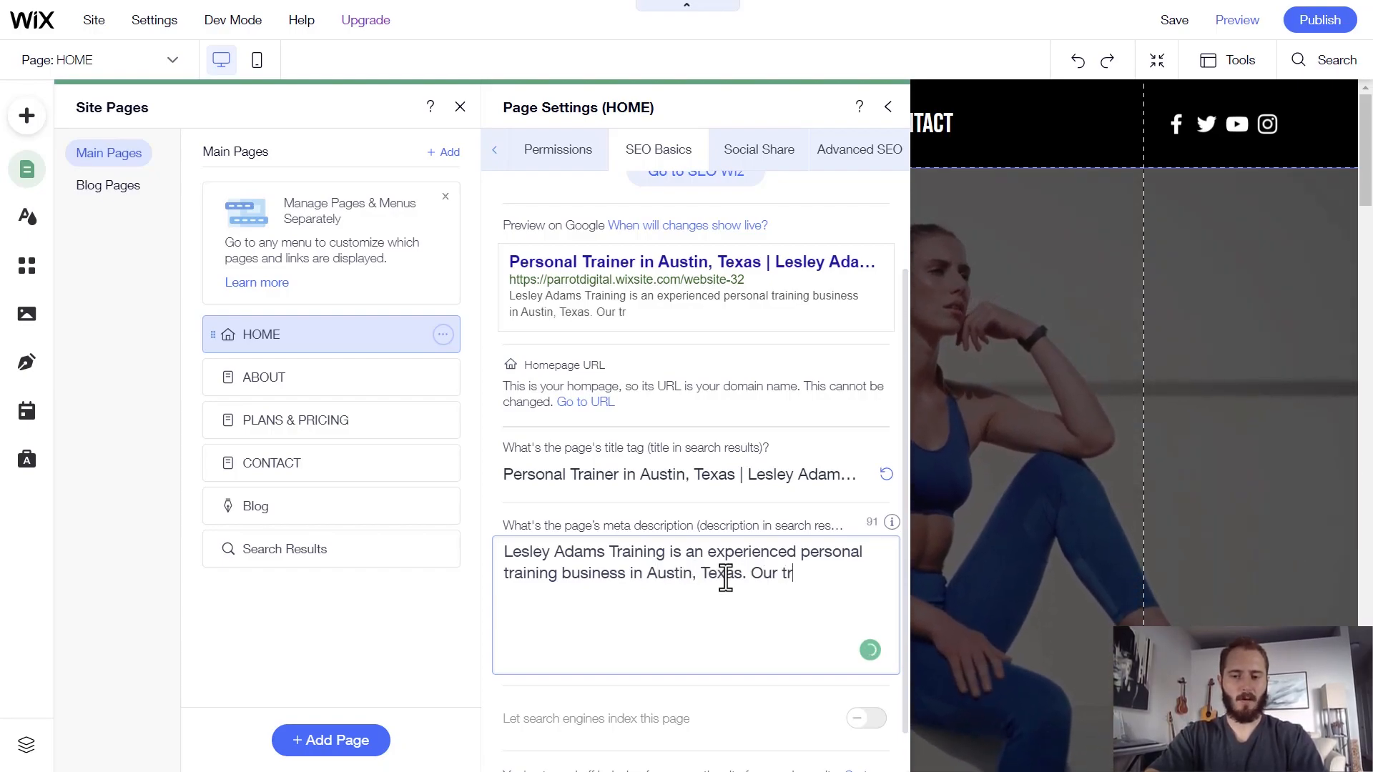
# - Finish the meta description about loving to work with passionate, driven clients
pyautogui.write('itness trainers')
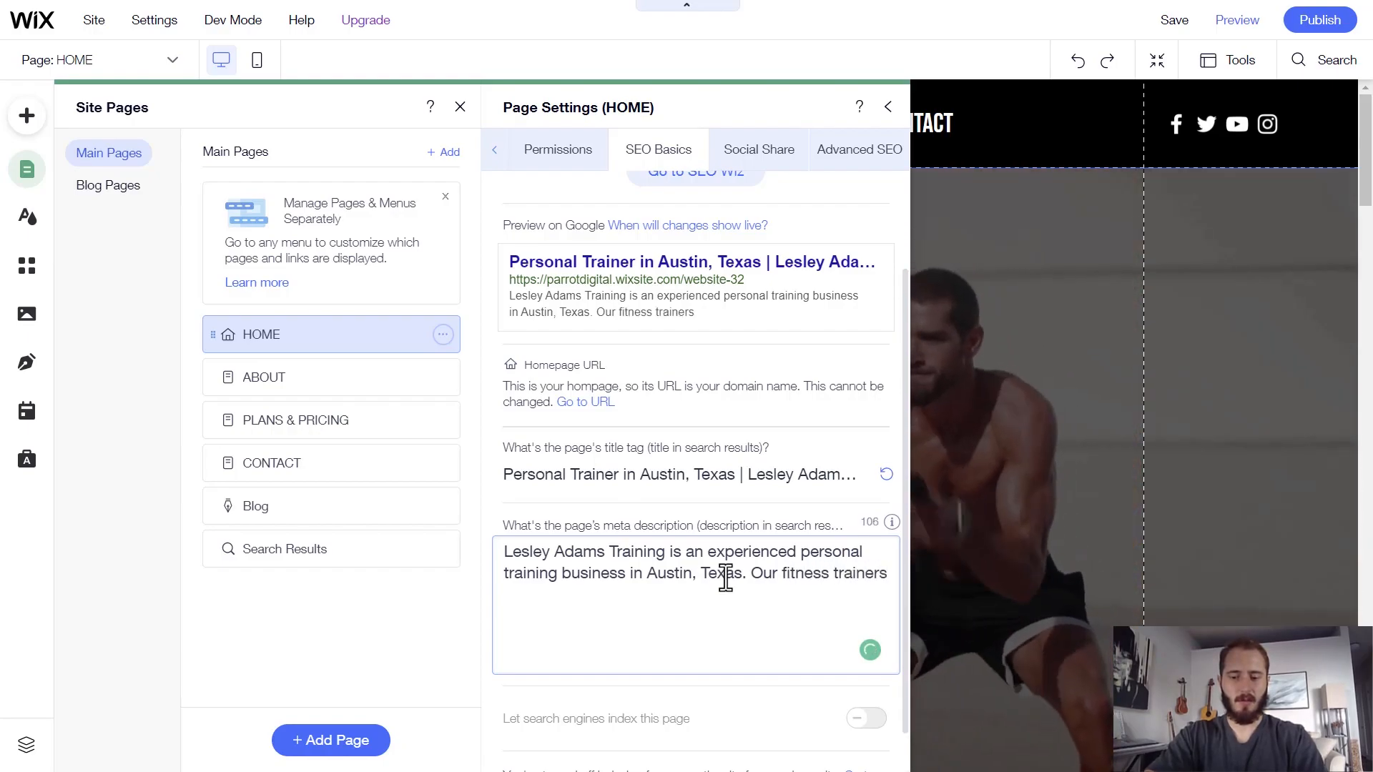
pyautogui.write('love to work w')
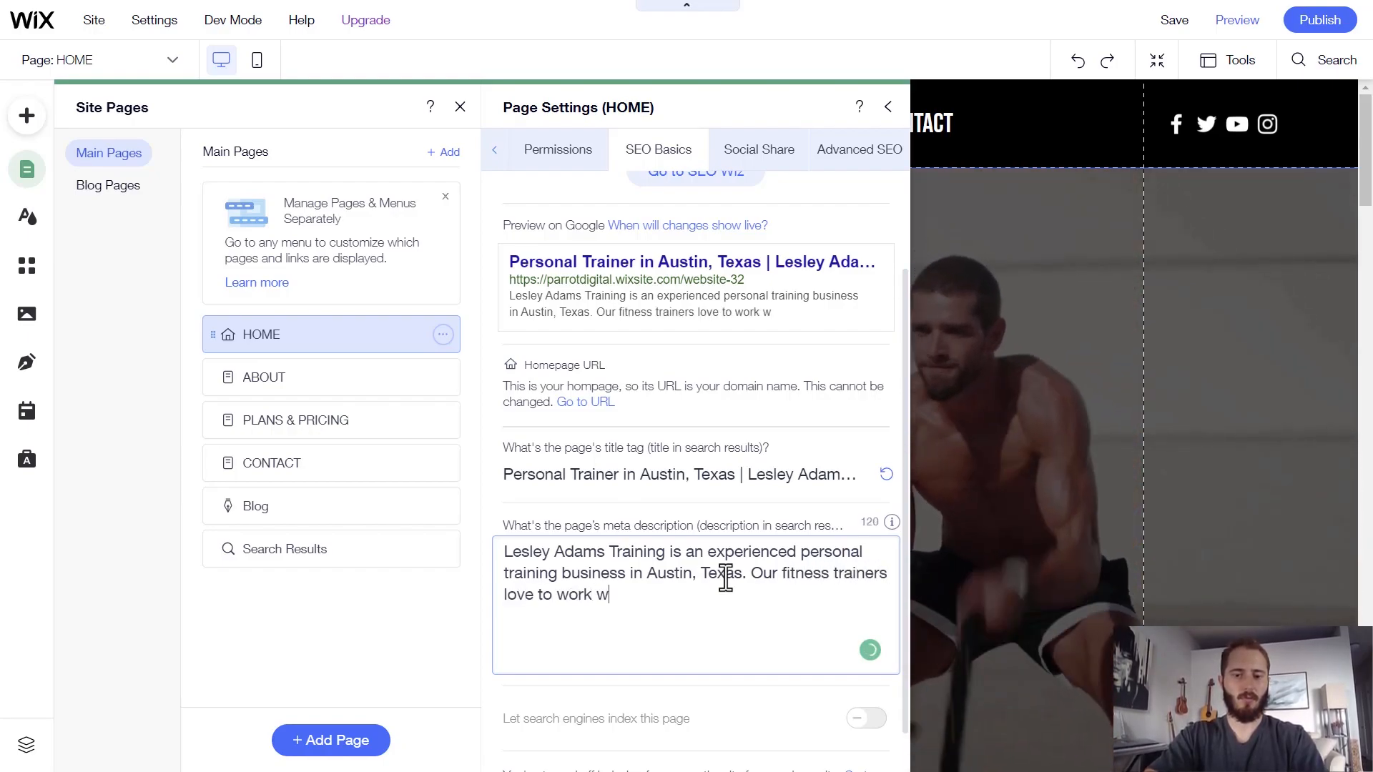
pyautogui.write('ith')
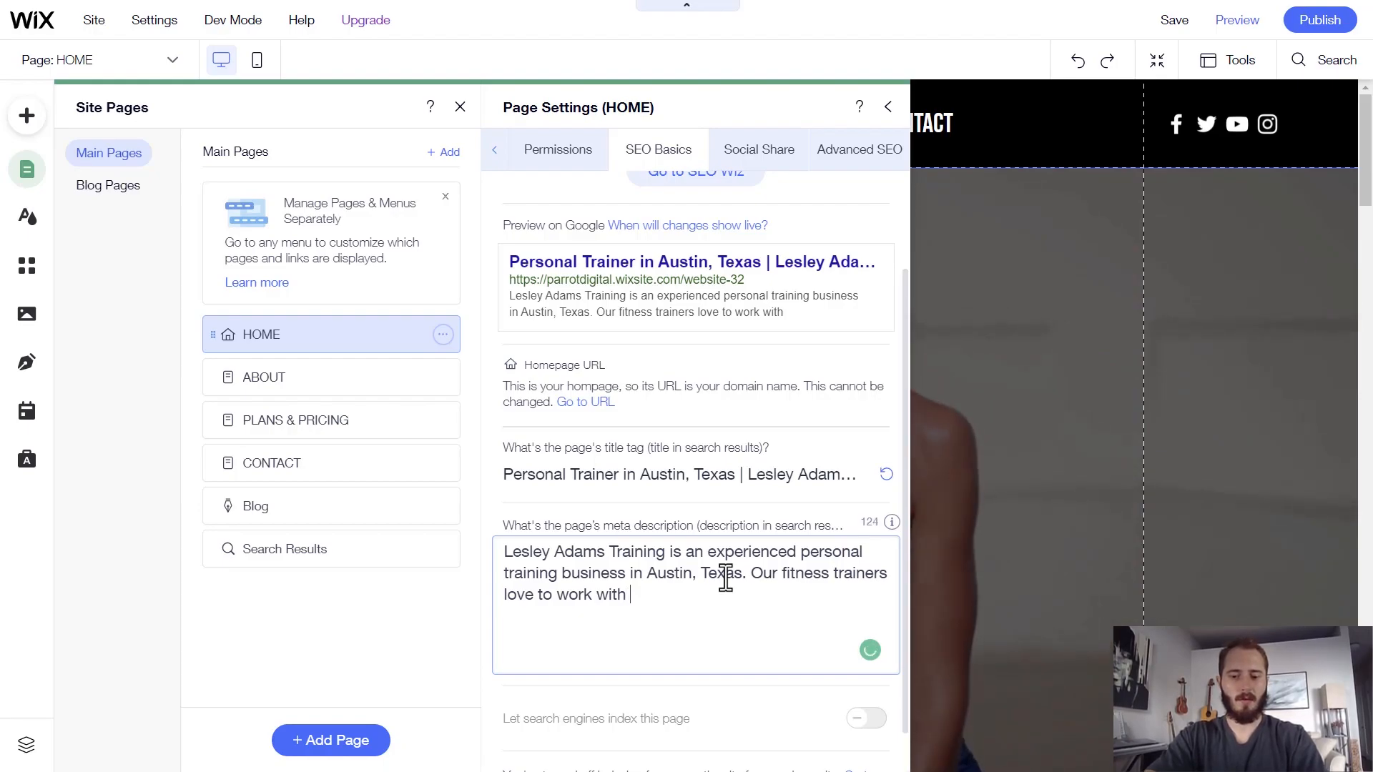
pyautogui.write('passiona')
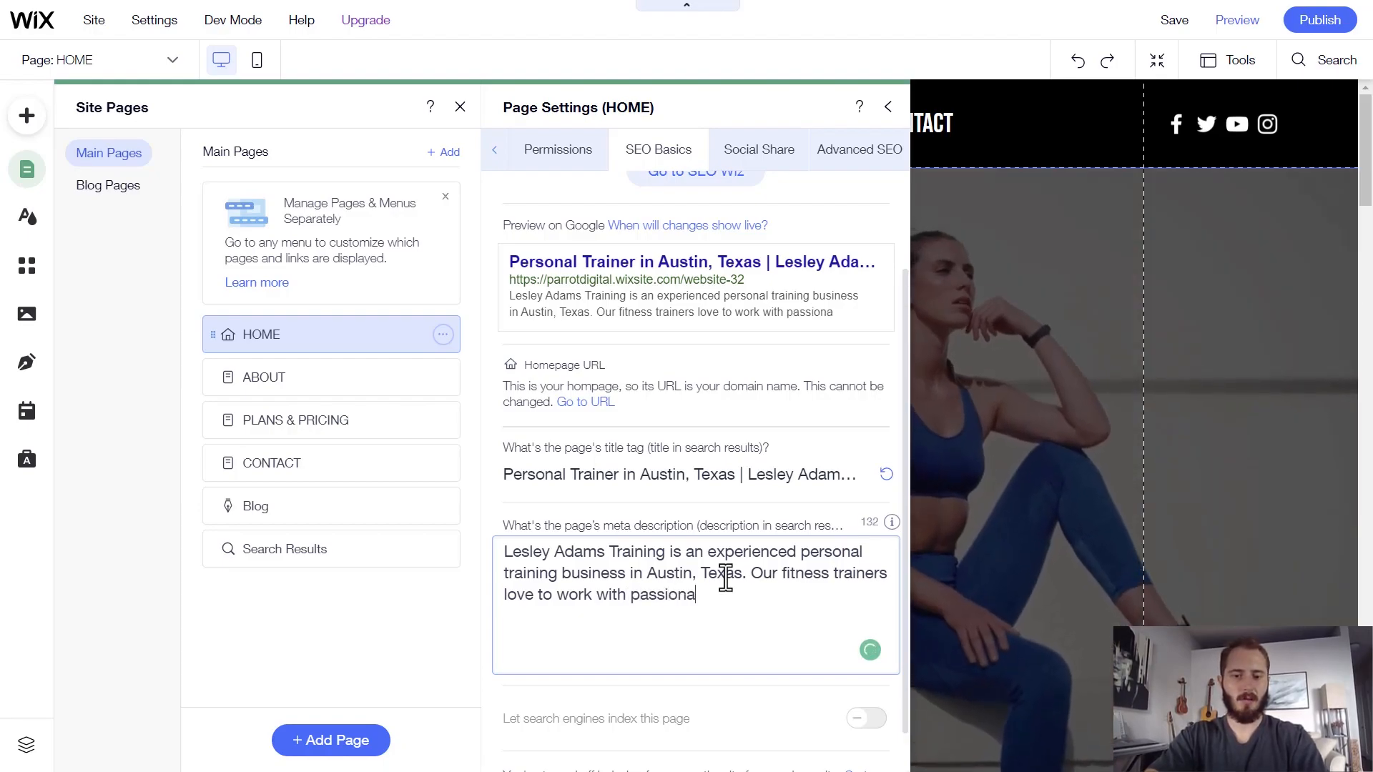
pyautogui.write('te and driven clients of all')
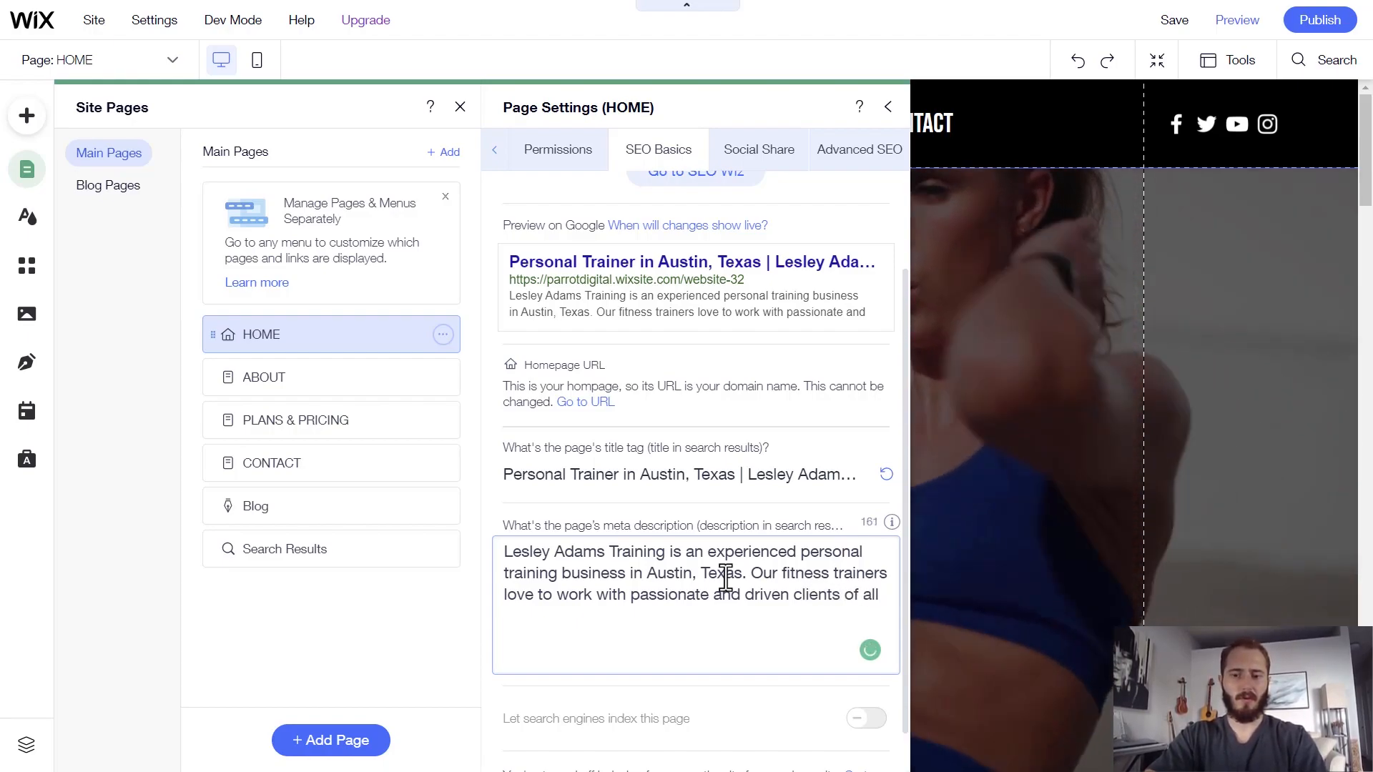
pyautogui.write('kinds.')
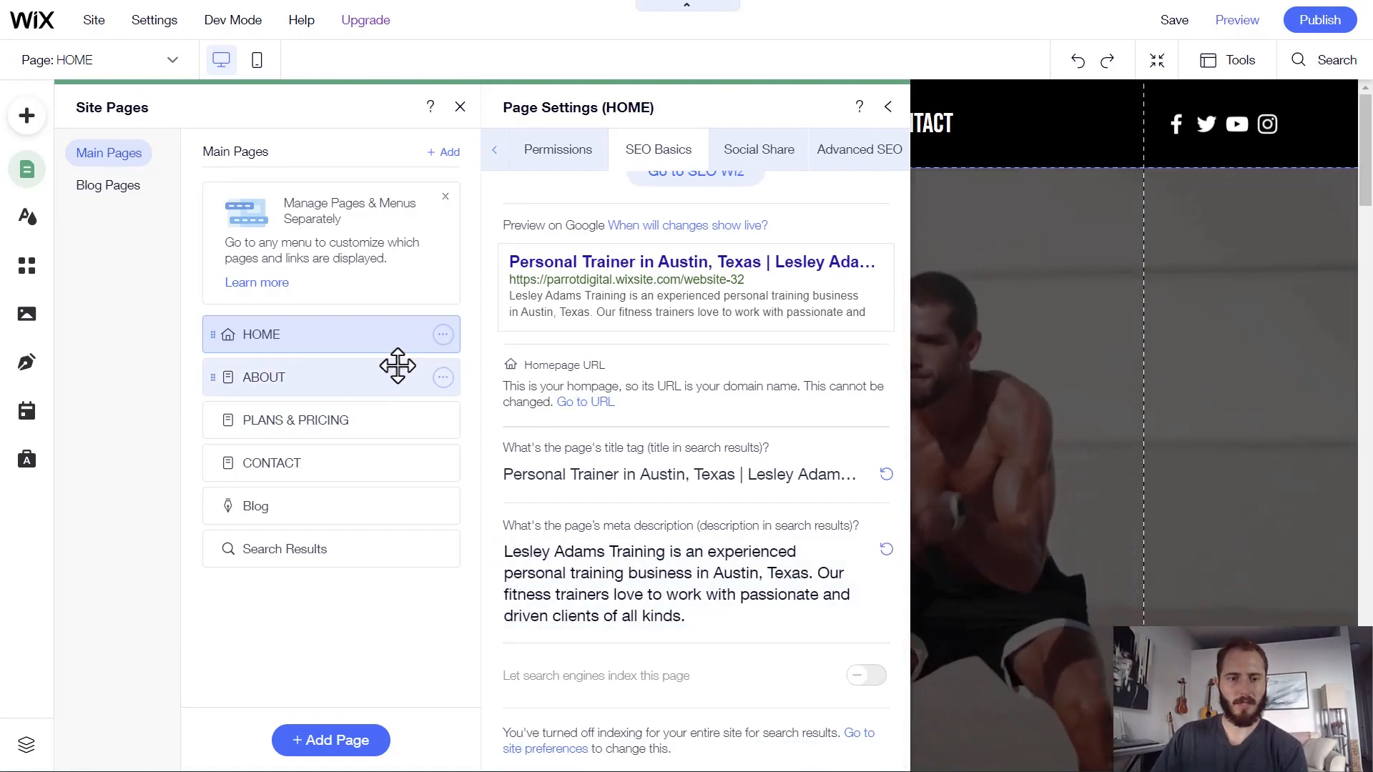
# - Switch to ABOUT and set its title tag to 'About Lesley Adams Training | Personal Trainer in Austin'
pyautogui.click(442, 378)
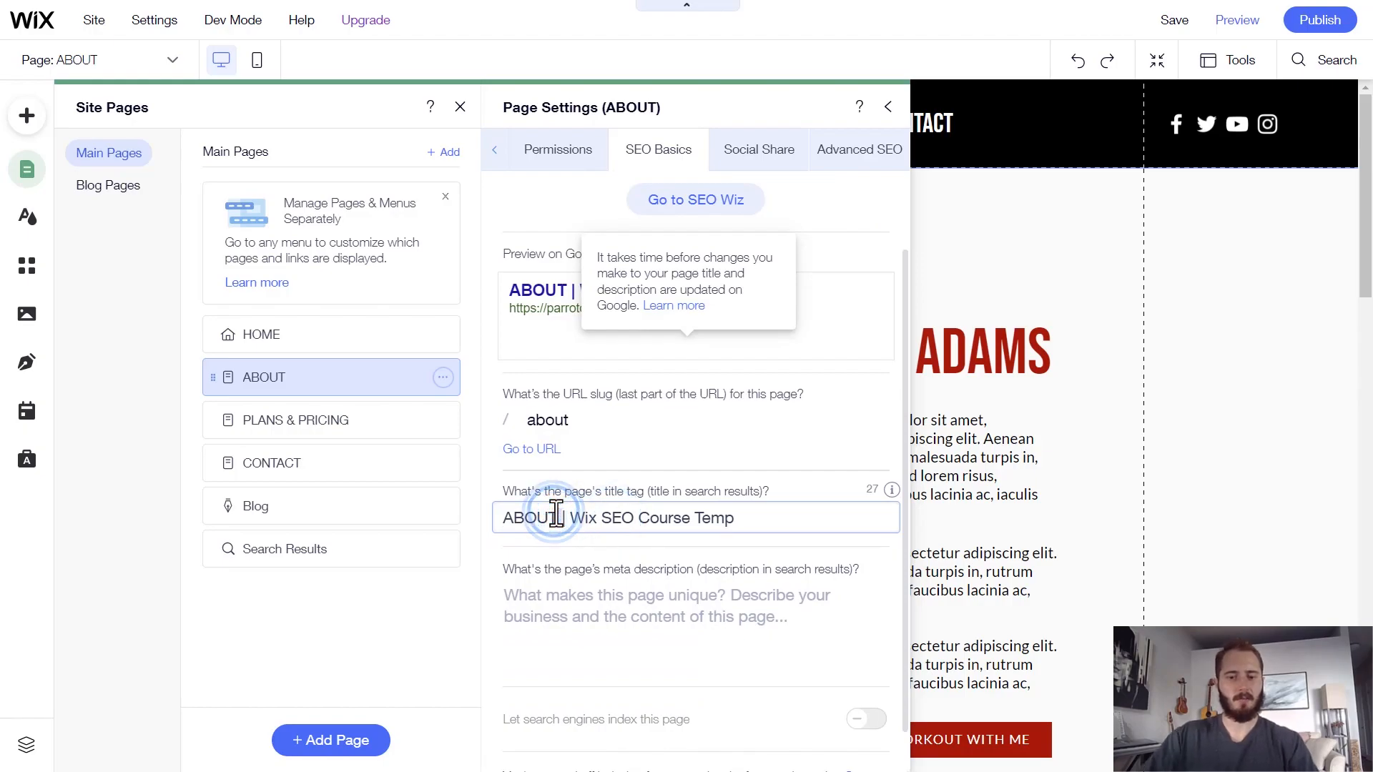
pyautogui.write('About Lesley Adams')
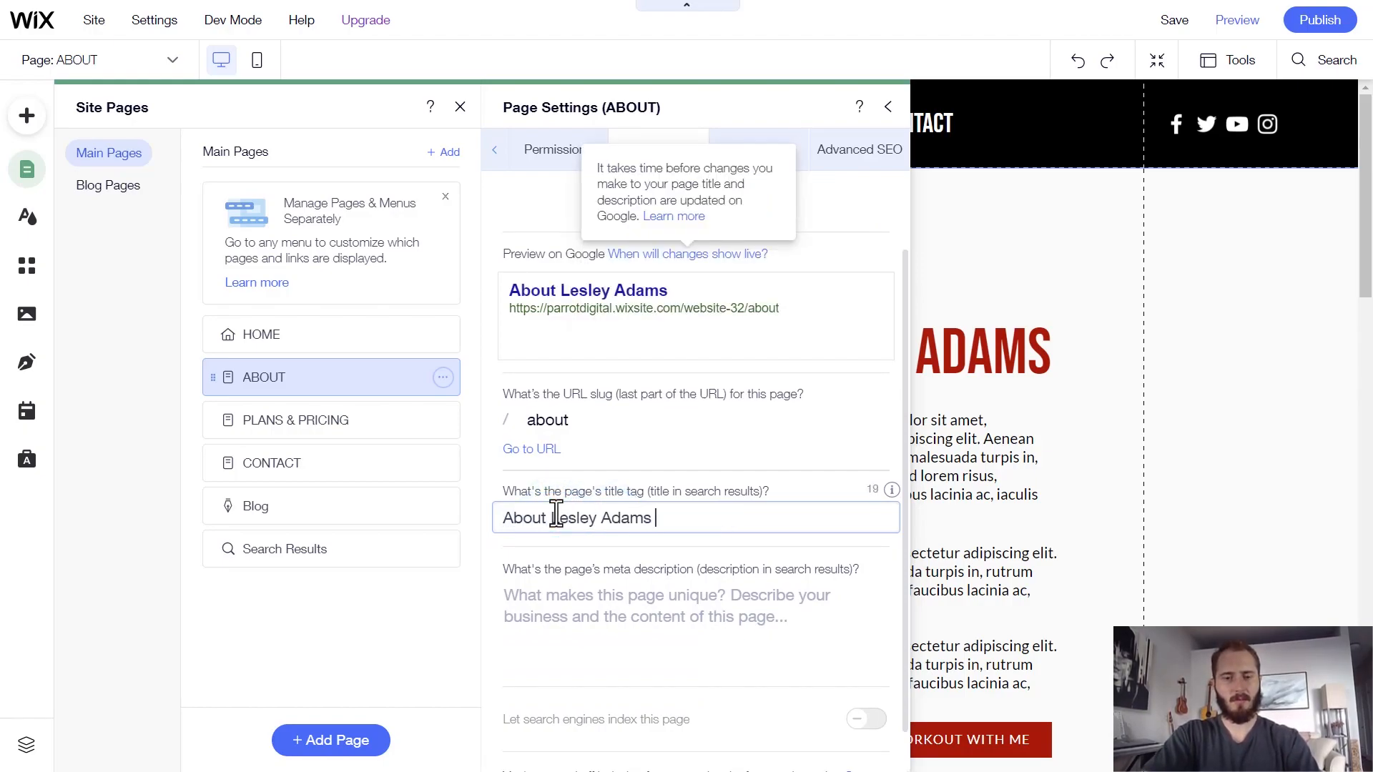
pyautogui.write('Training \\')
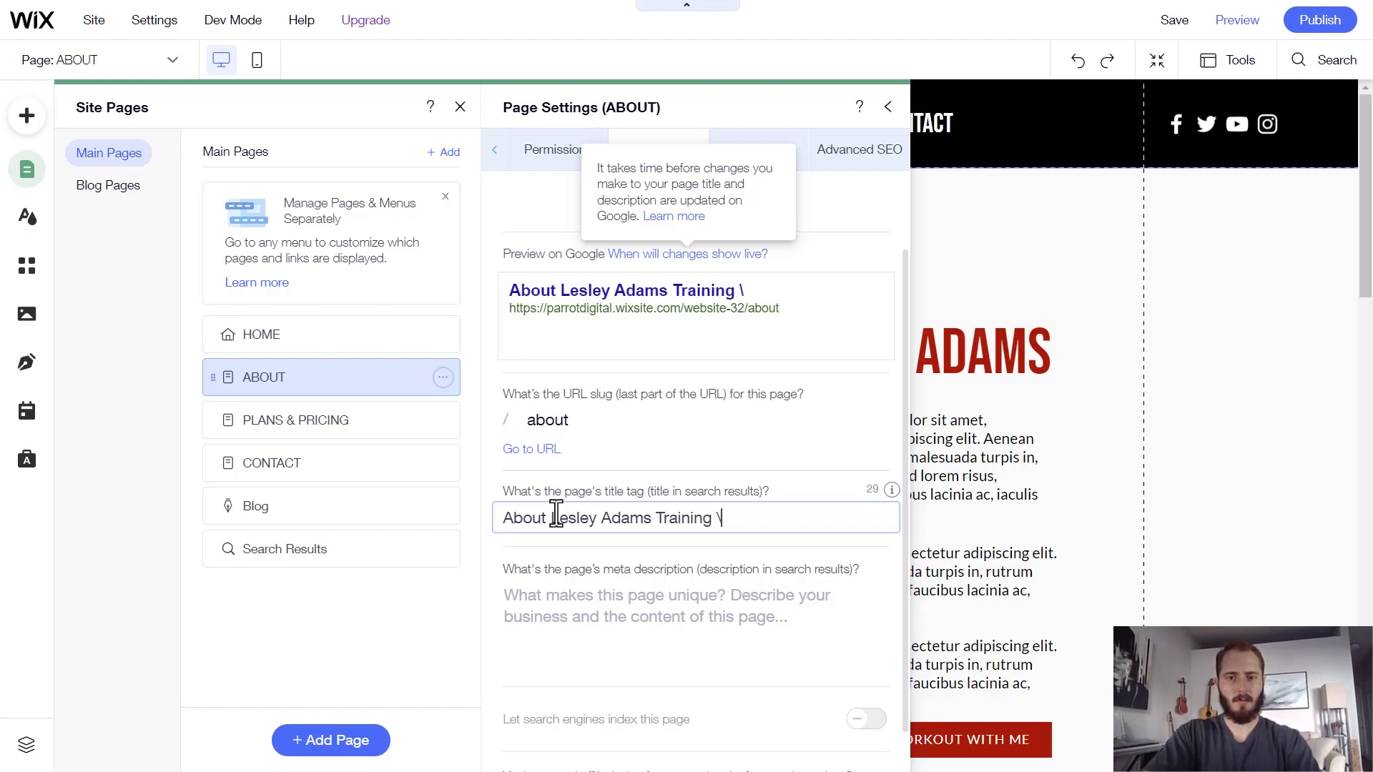
pyautogui.write('| Persaon')
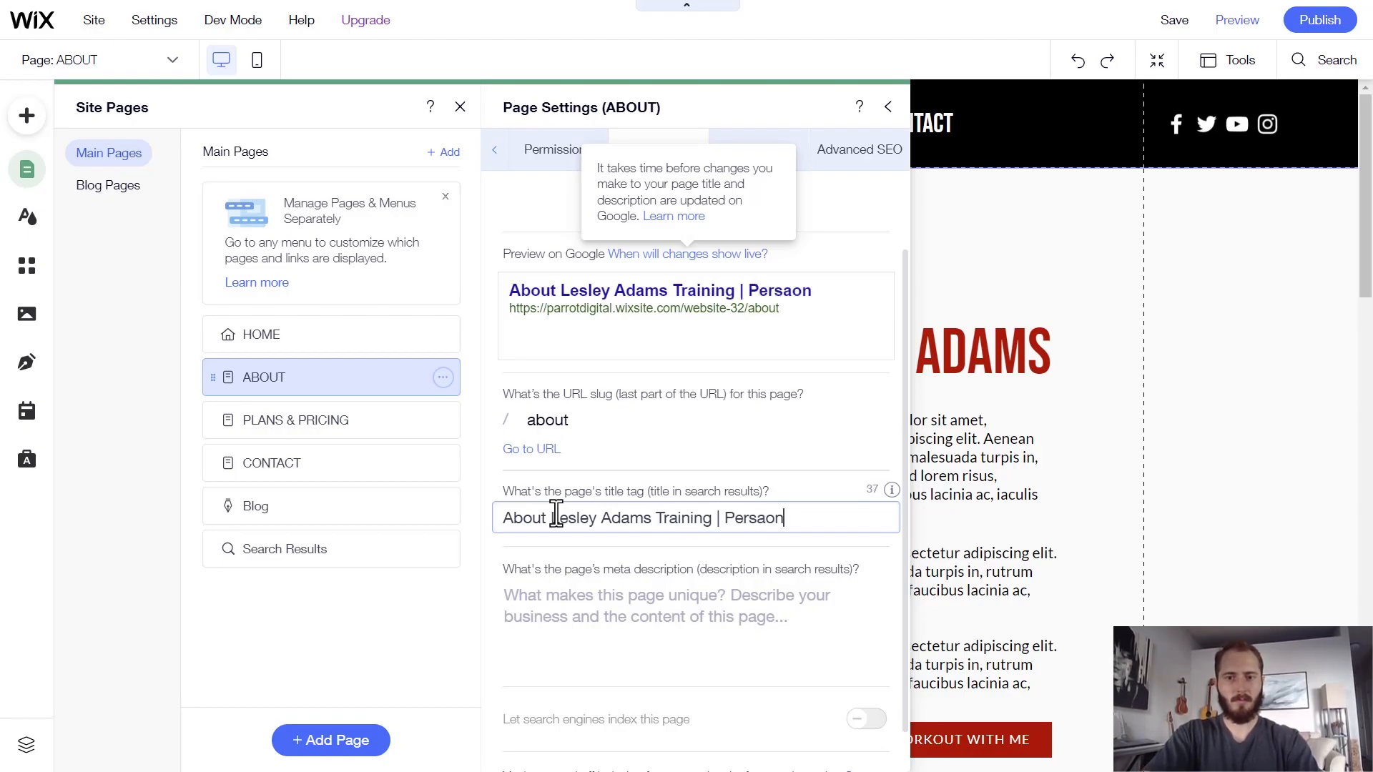
pyautogui.write('Personal Trainer in Austin')
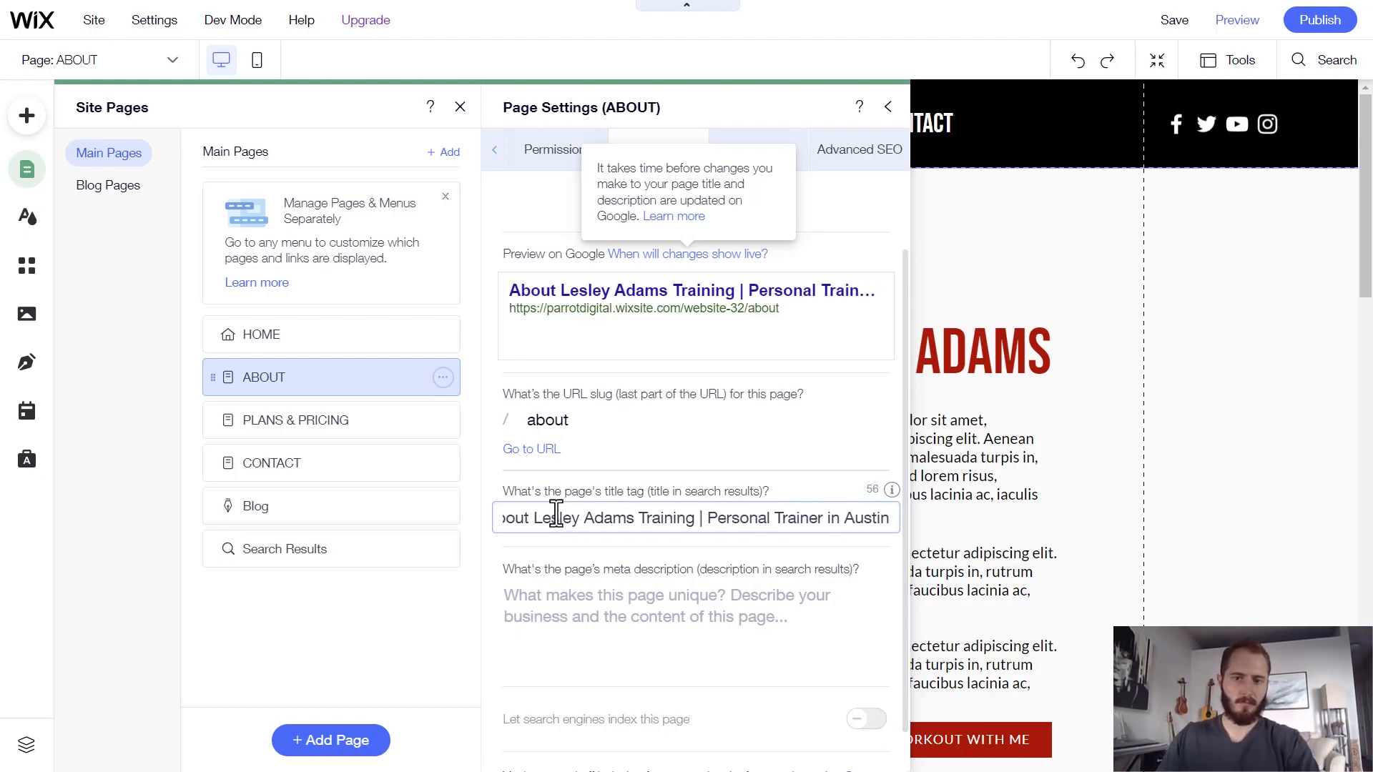
pyautogui.click(546, 421)
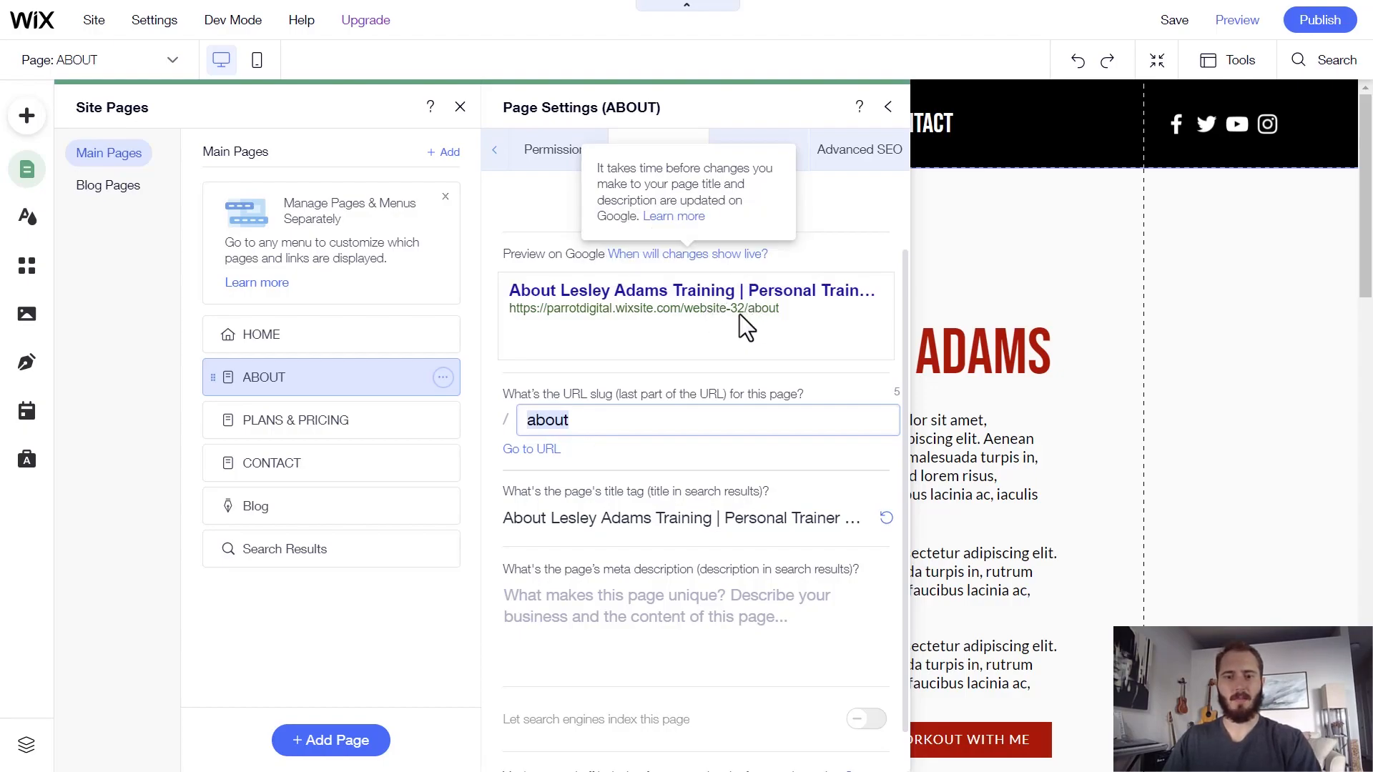
pyautogui.moveTo(661, 398)
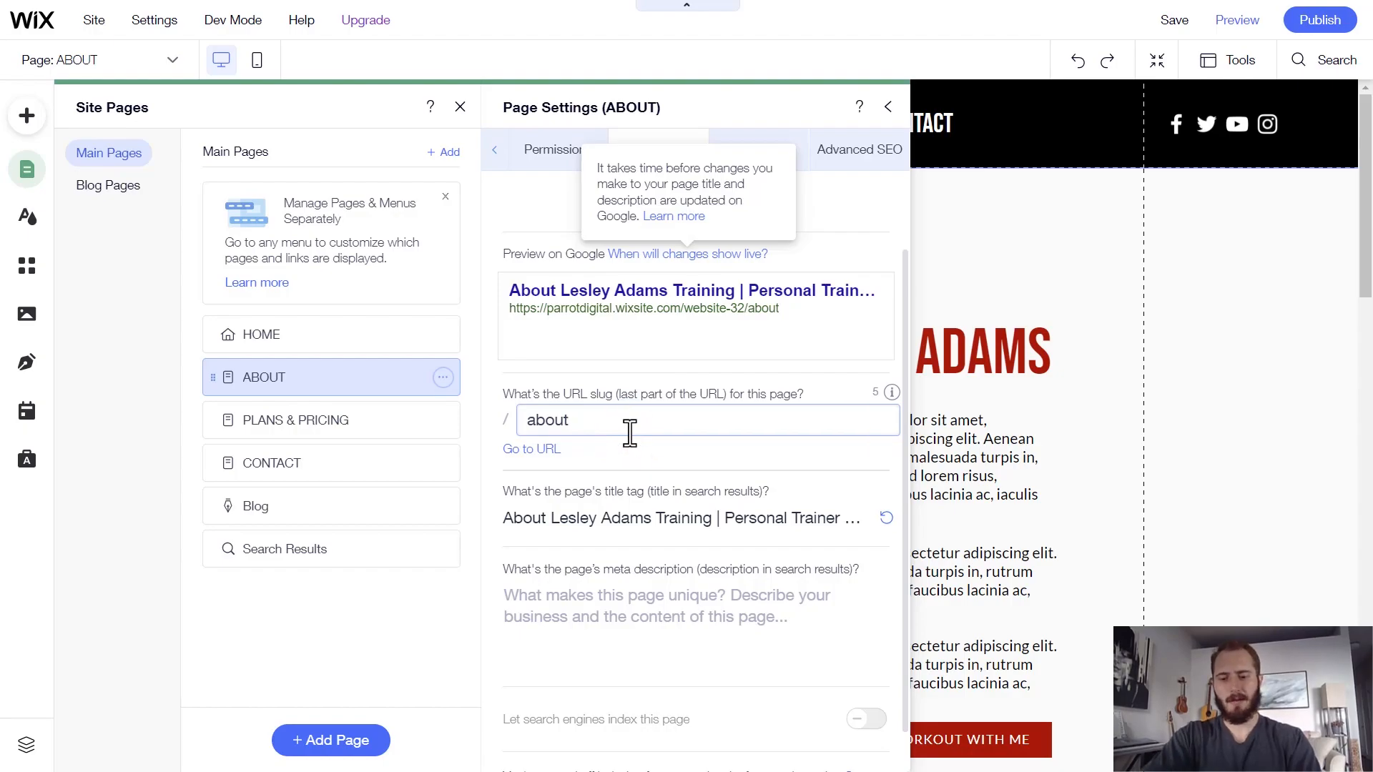
# - Extend the ABOUT URL slug to 'about-lesley-adams-training'
pyautogui.write('-lesley-adams-training')
pyautogui.click(696, 613)
pyautogui.write("Hi! I'm Lesl")
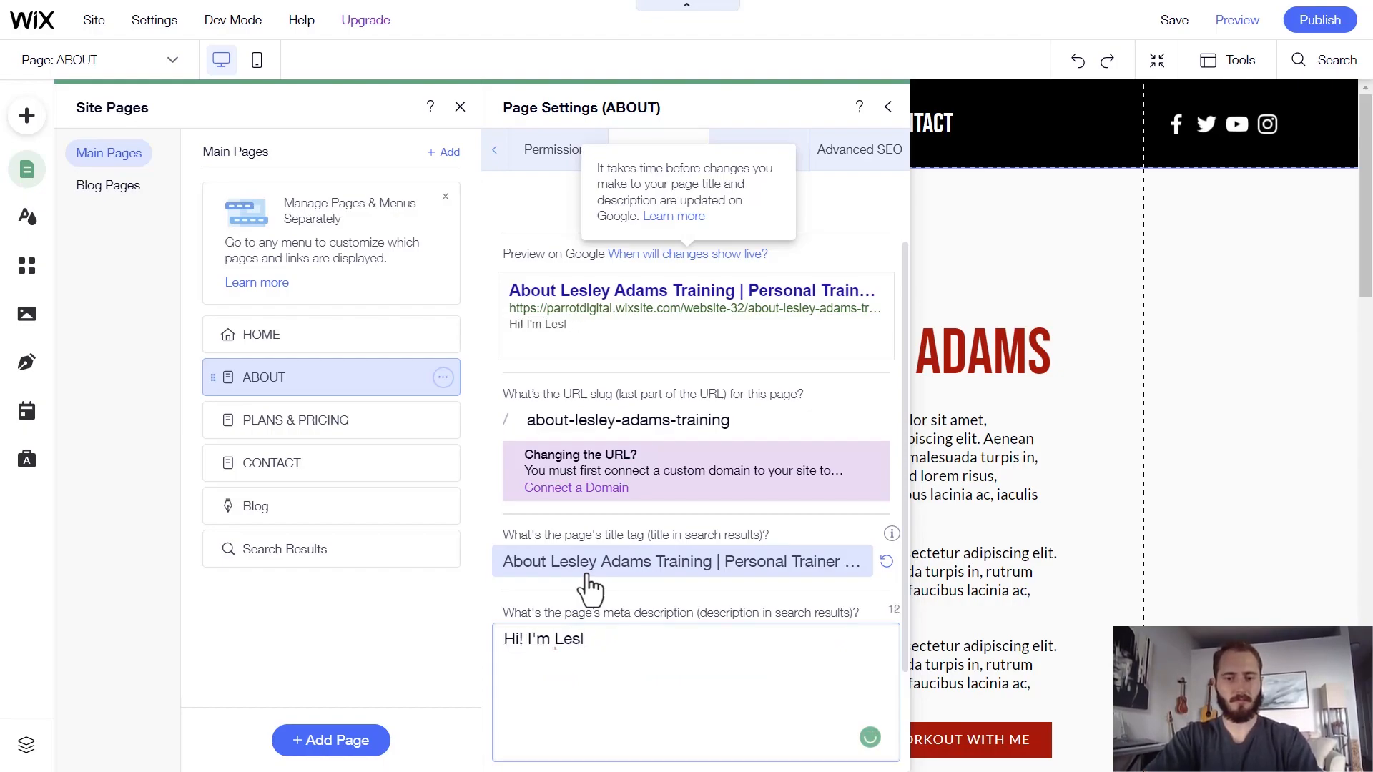
# - Write the ABOUT meta description saying Lesley has trained Austin clients for 20 years
pyautogui.write("ey. I've ben")
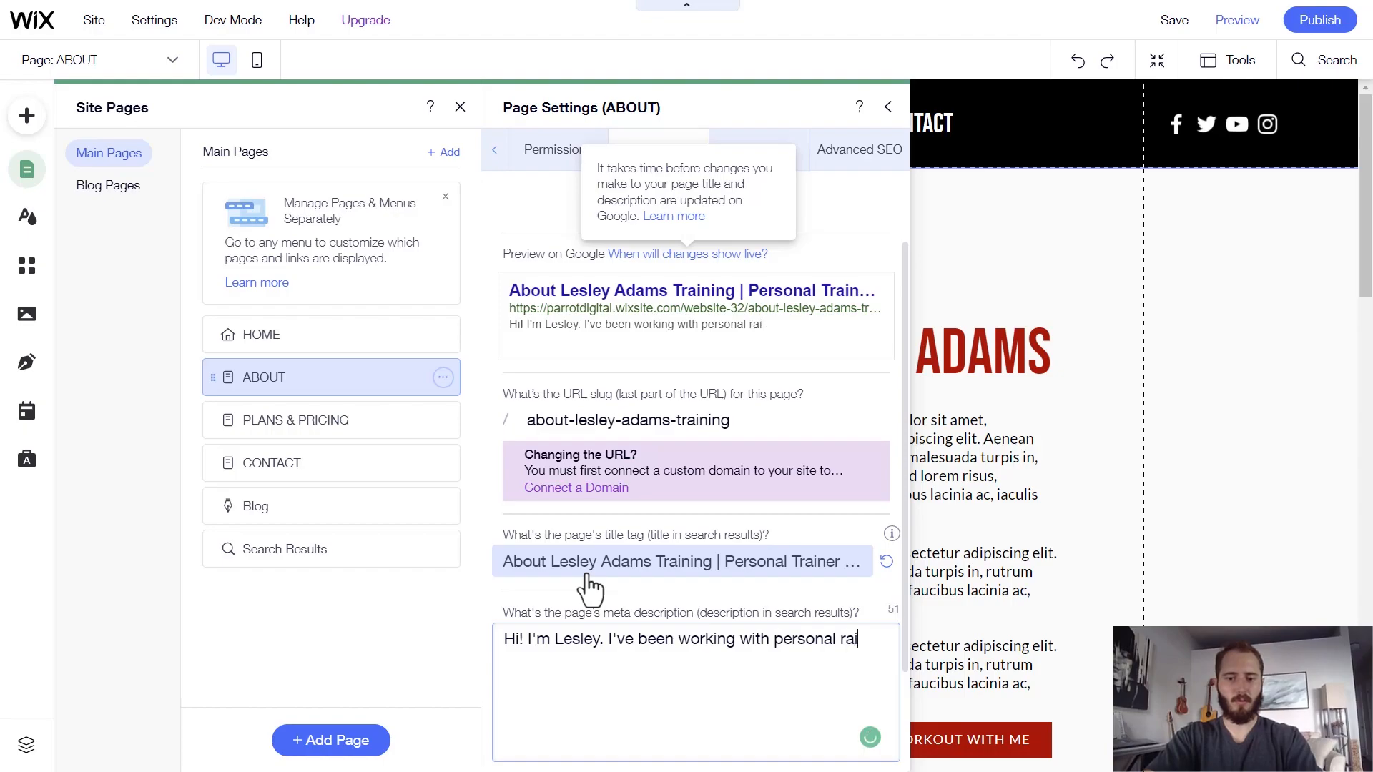
pyautogui.write('n')
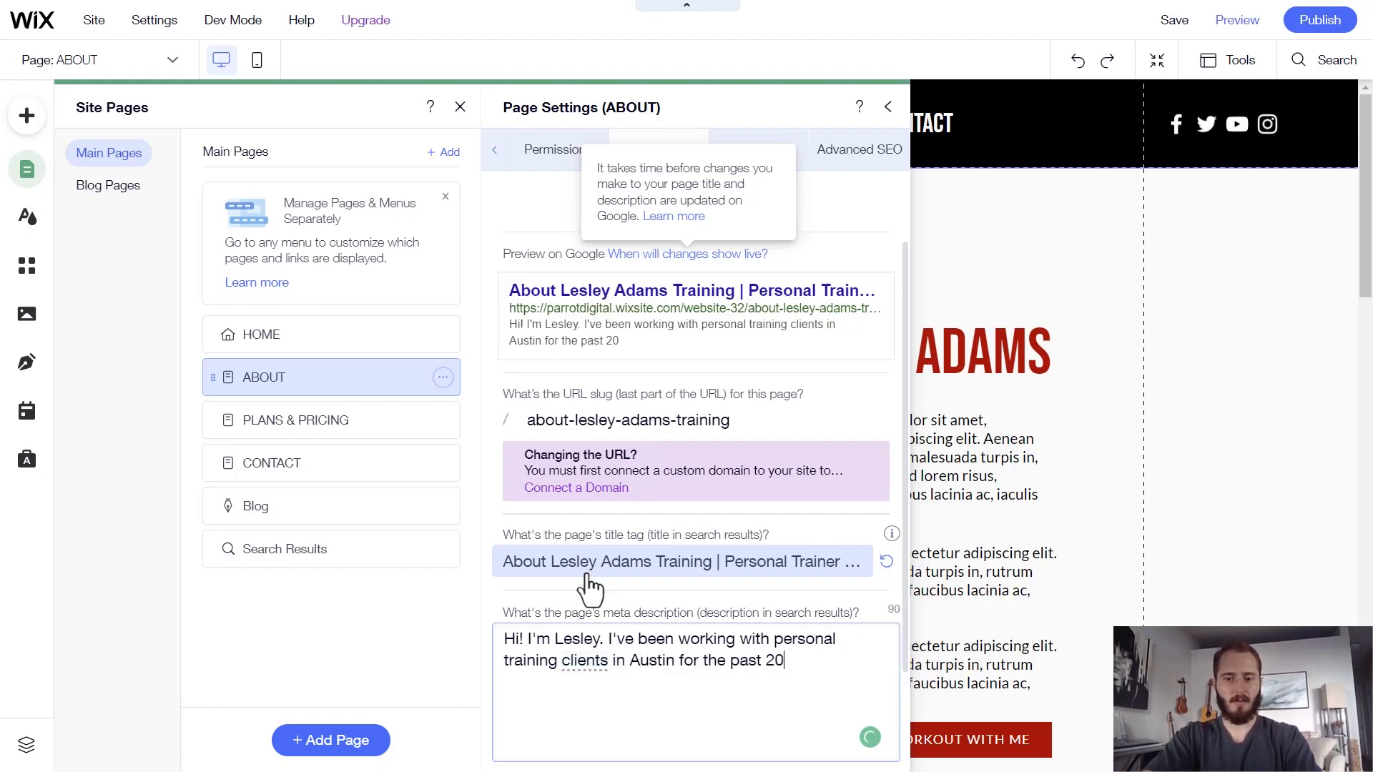
pyautogui.write('years.')
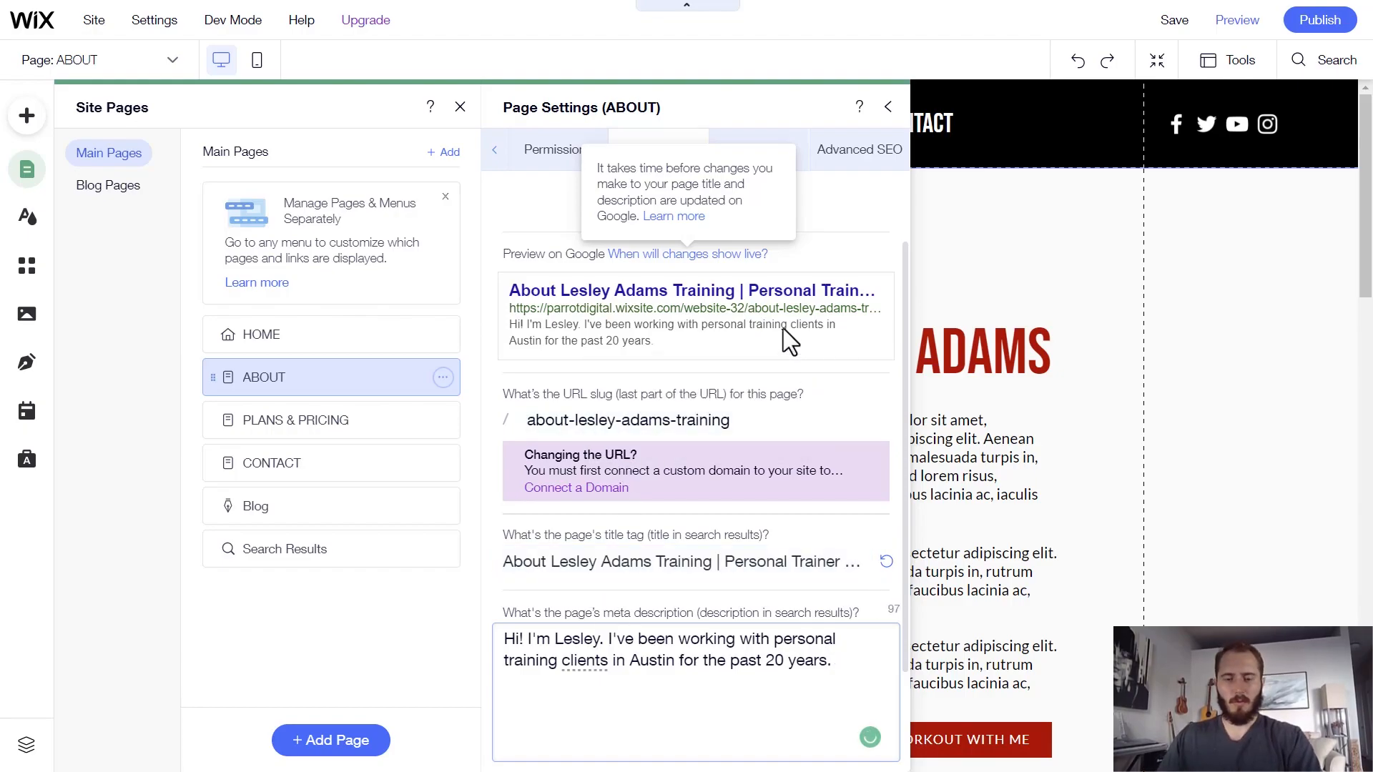
pyautogui.moveTo(486, 337)
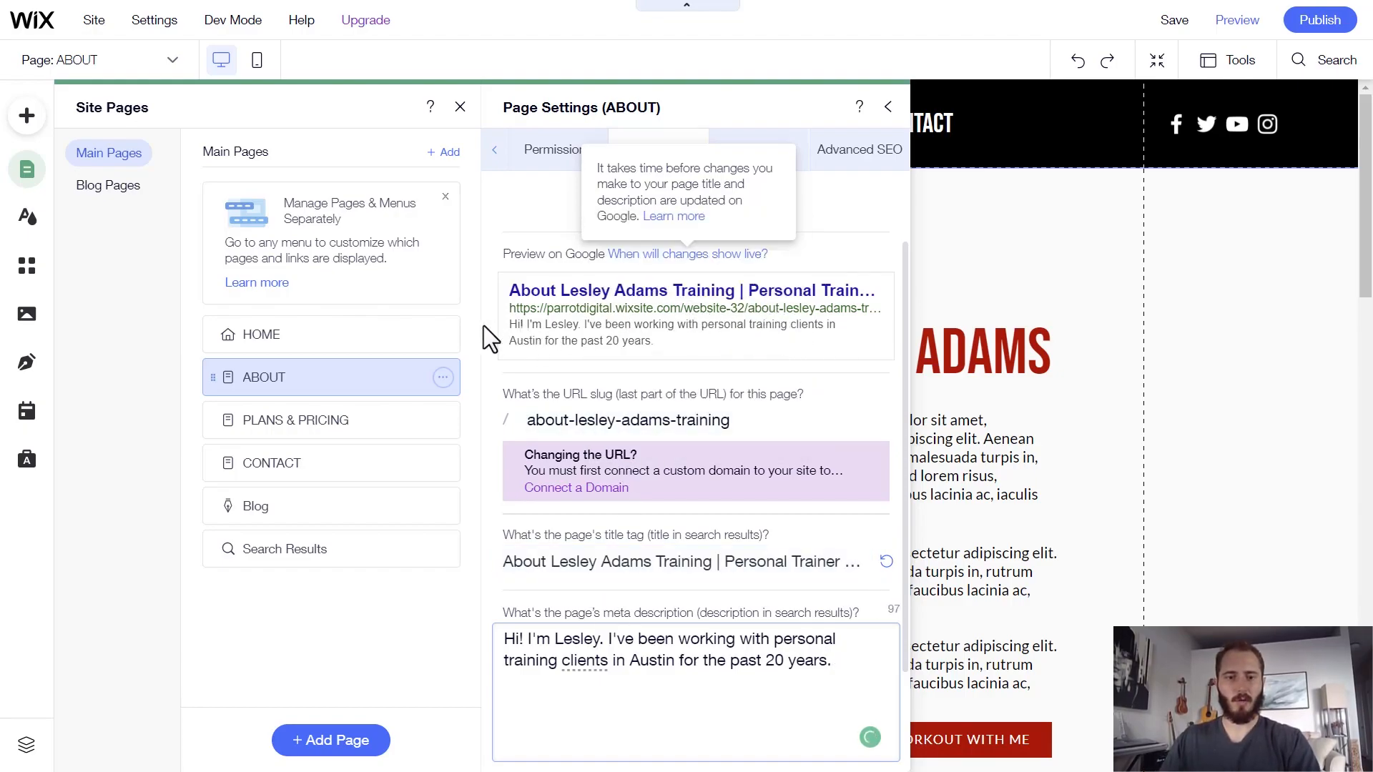
pyautogui.click(627, 420)
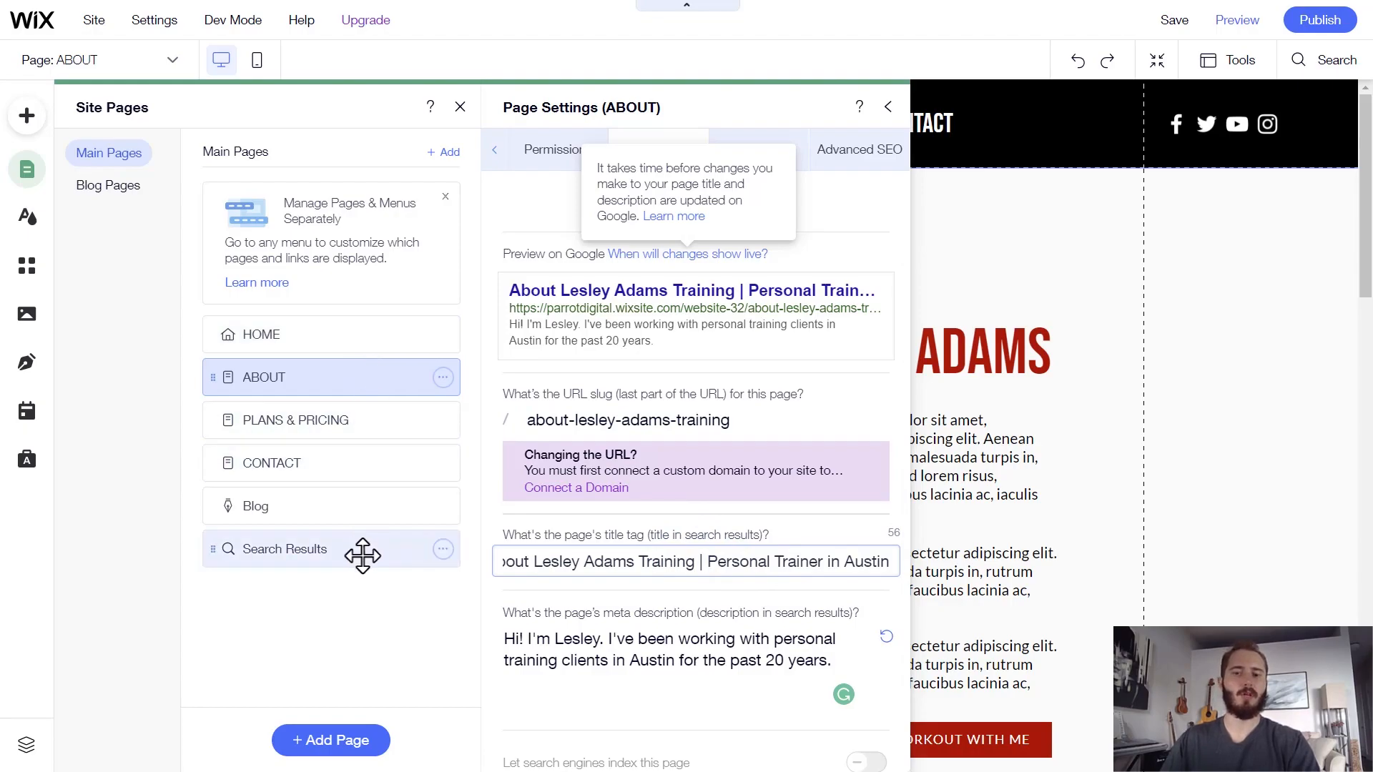
pyautogui.moveTo(398, 303)
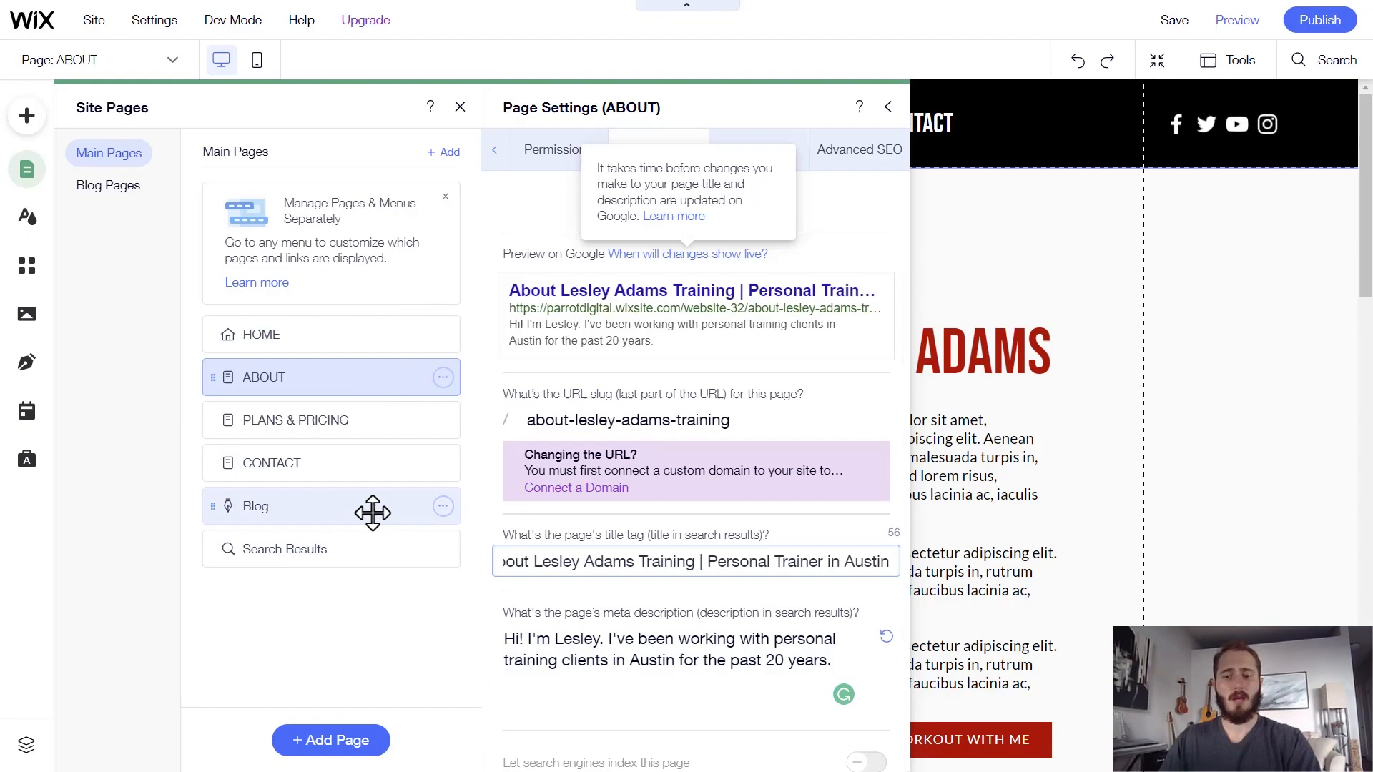
pyautogui.click(677, 561)
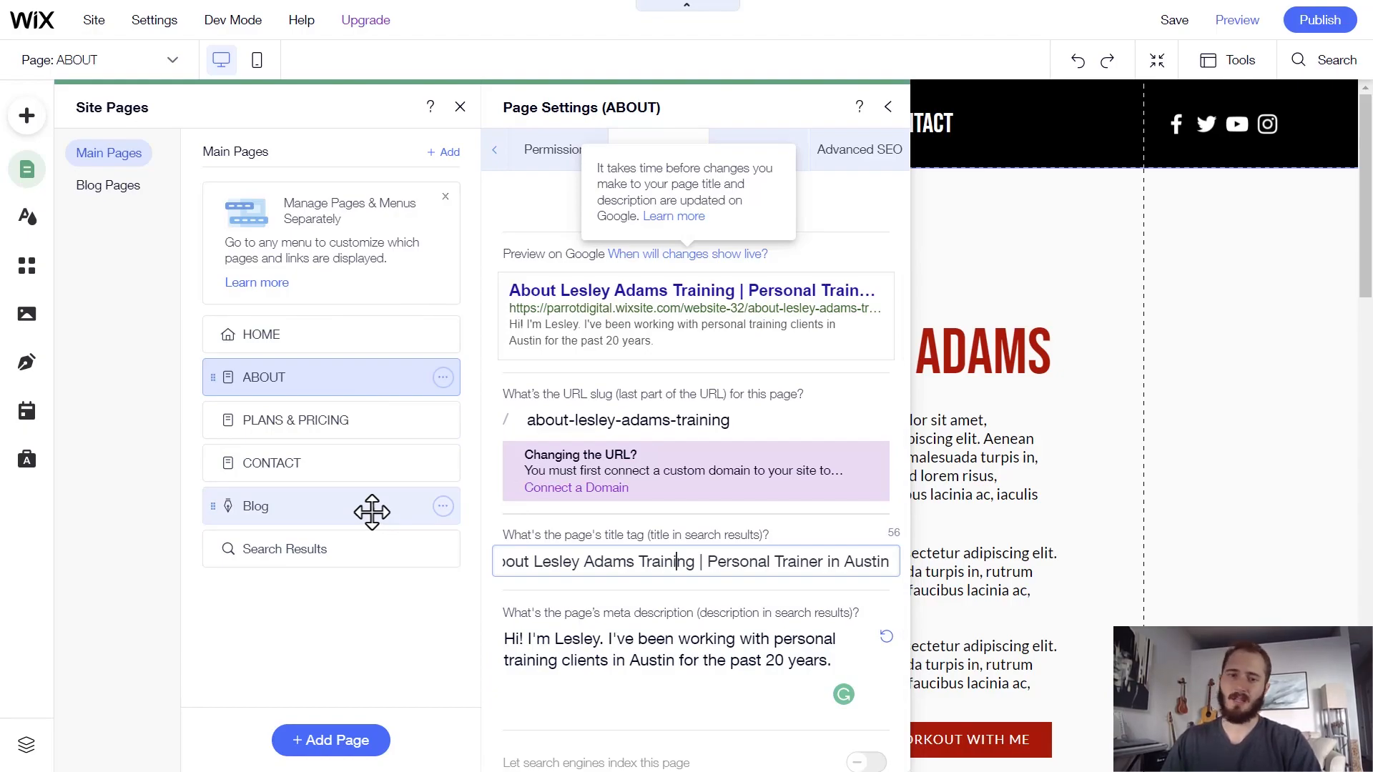